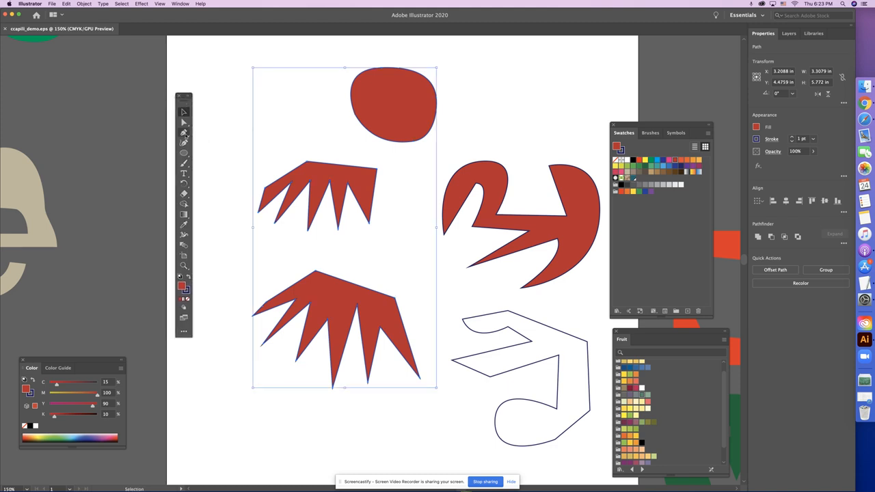
Select the practice shapes and pan to bring a blank artboard into view
click(576, 393)
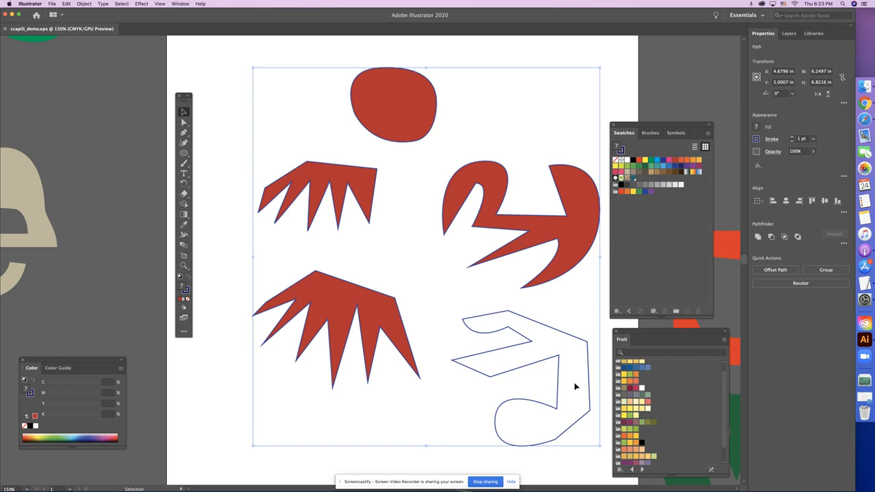
mouse_move(545, 376)
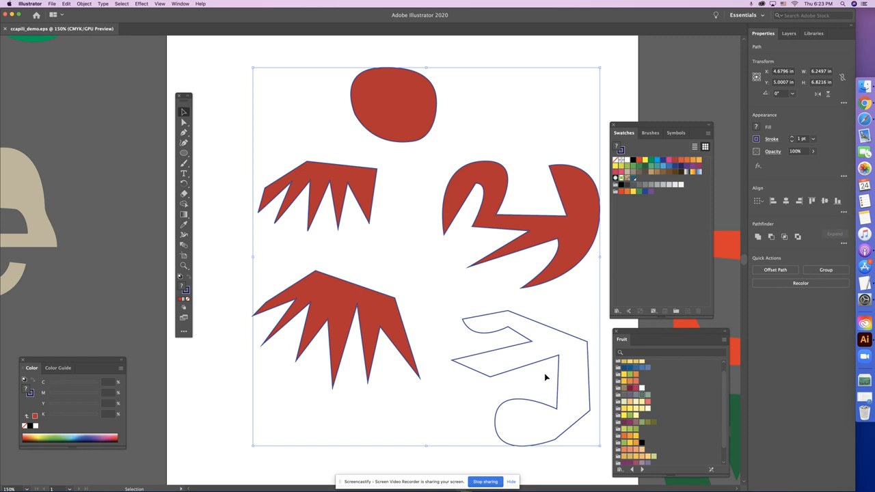
mouse_move(571, 361)
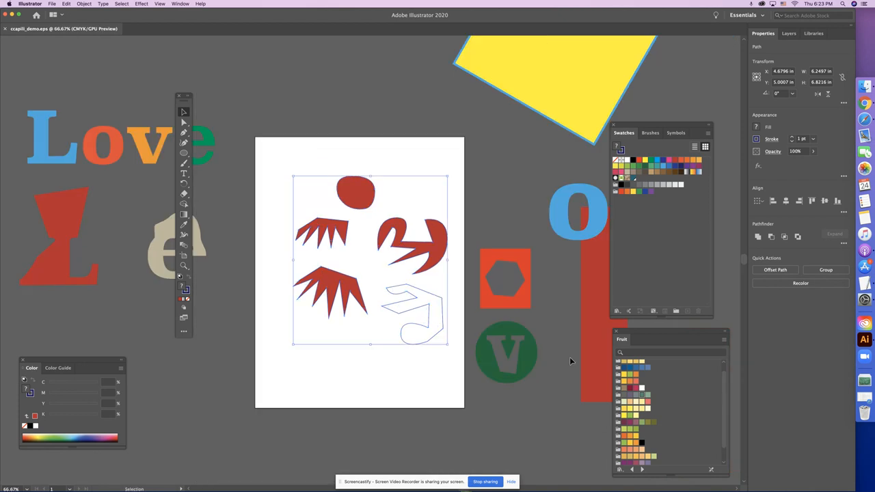
mouse_move(427, 328)
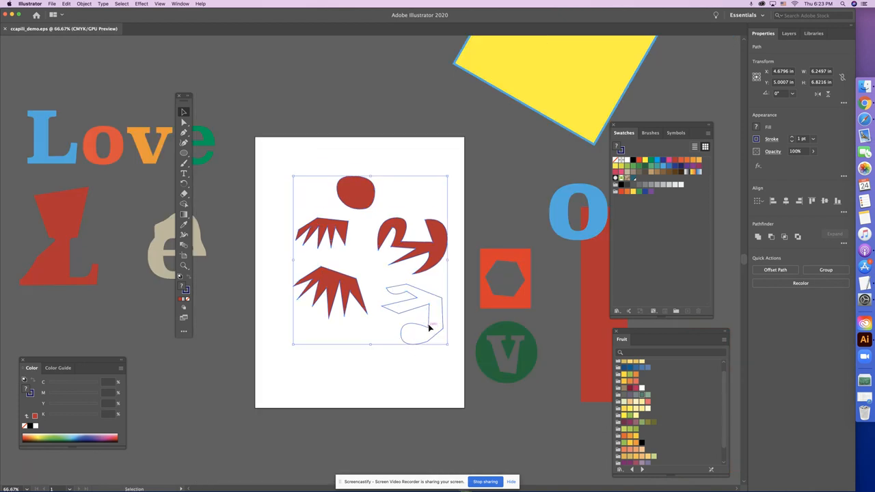
drag(369, 260, 308, 82)
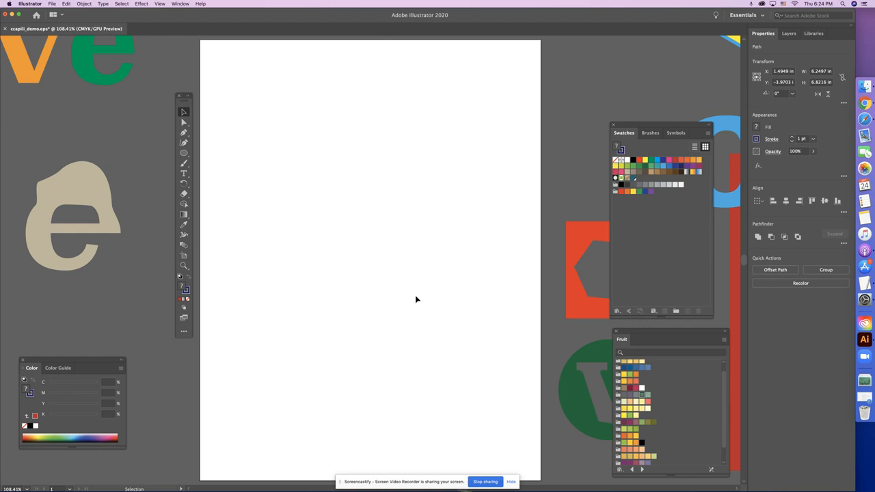
drag(417, 299, 399, 296)
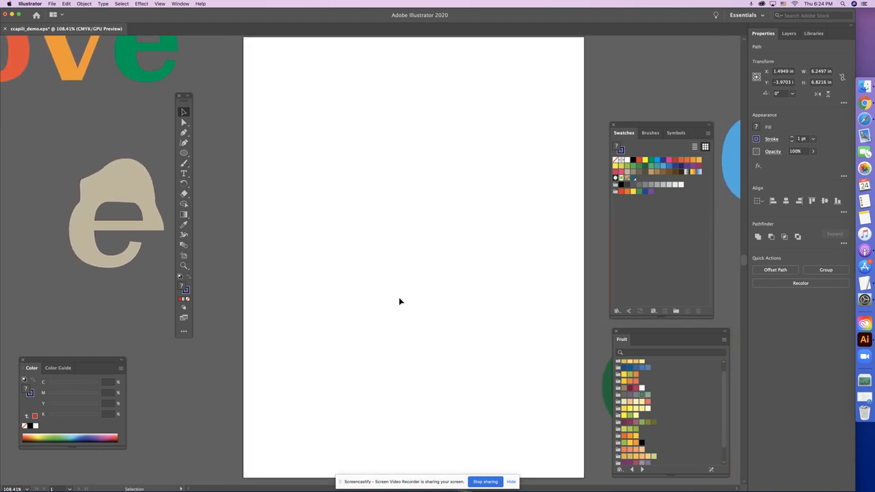
mouse_move(555, 324)
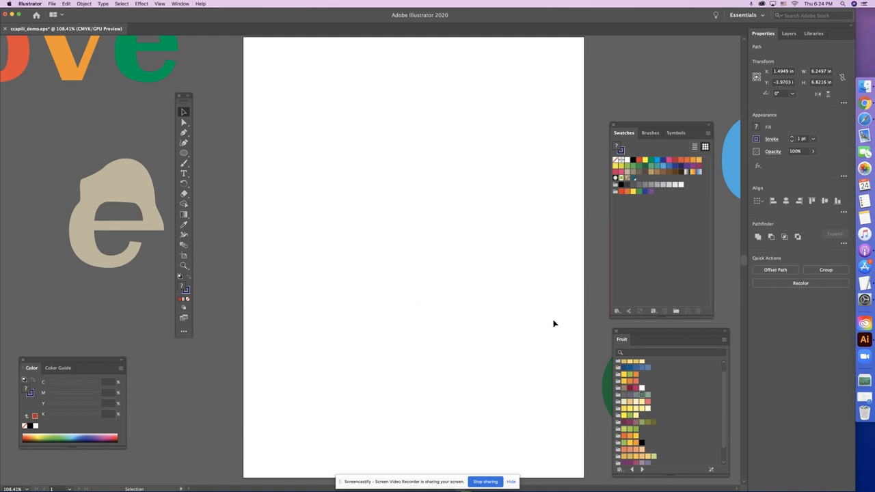
mouse_move(192, 169)
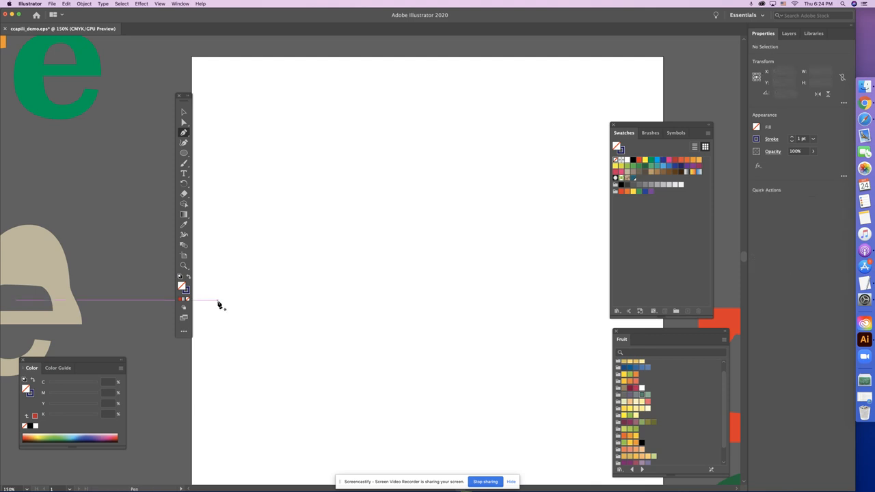
mouse_move(184, 299)
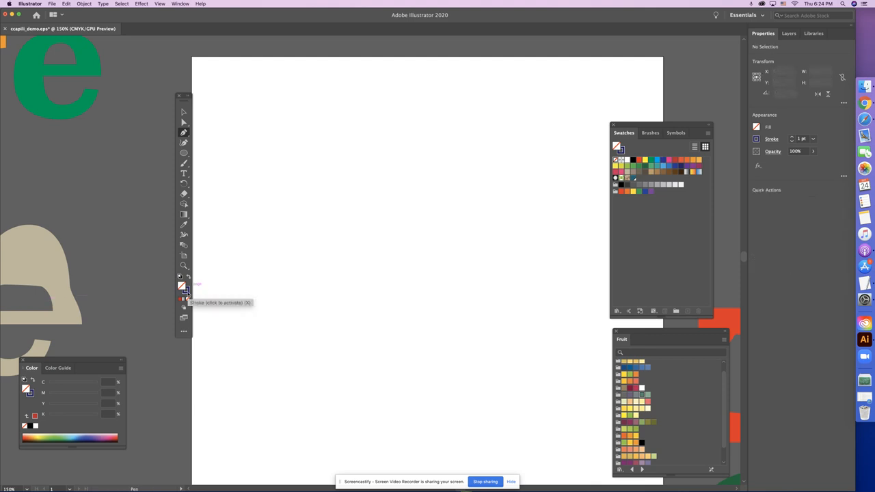
mouse_move(162, 286)
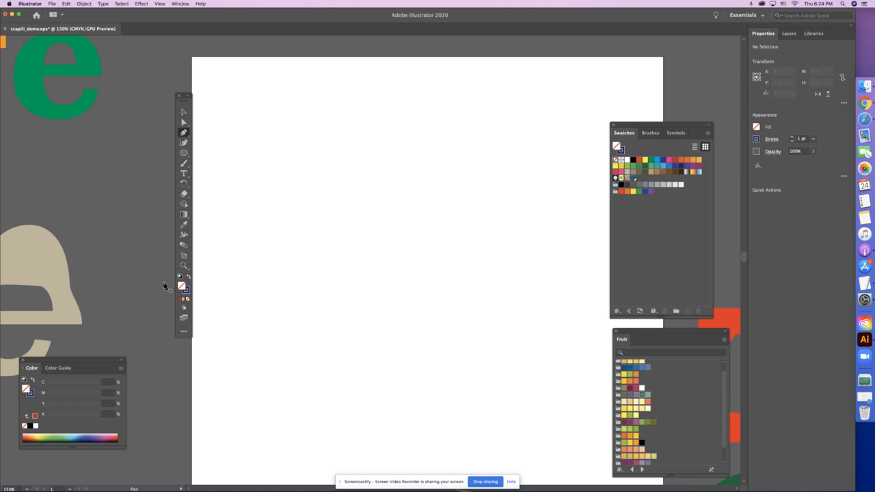
Choose the red swatch for the stroke, keeping the fill at None
click(679, 165)
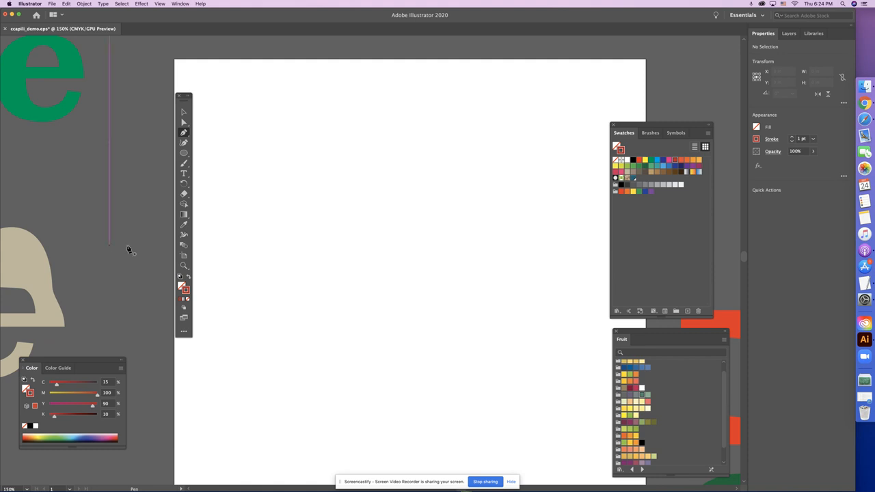
mouse_move(282, 282)
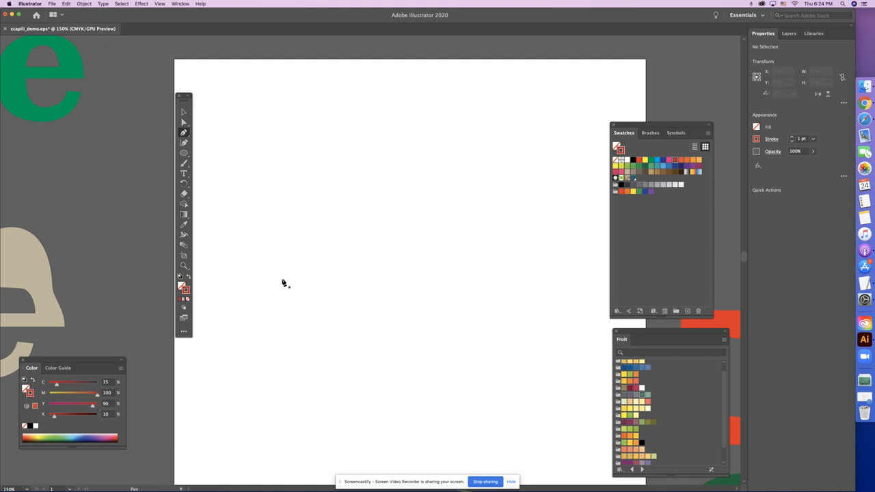
mouse_move(275, 235)
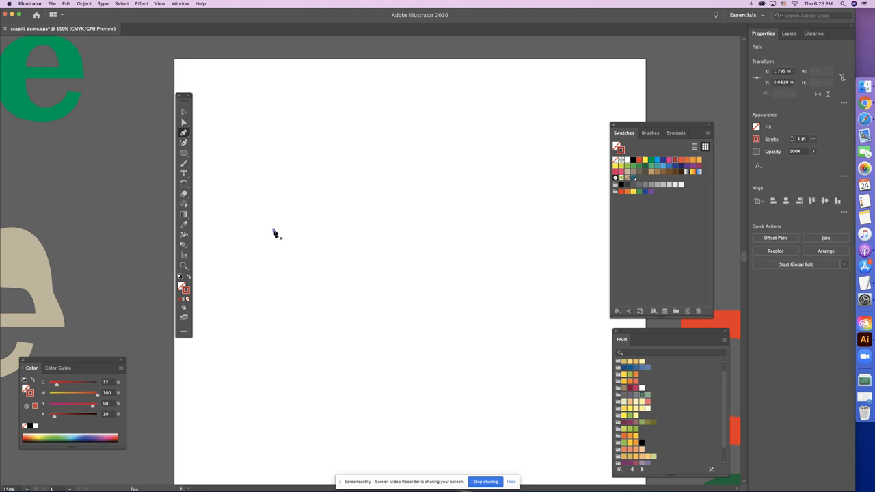
Pen-draw the red half-circle dome from the left base, over the top, to the right base
drag(274, 230, 384, 227)
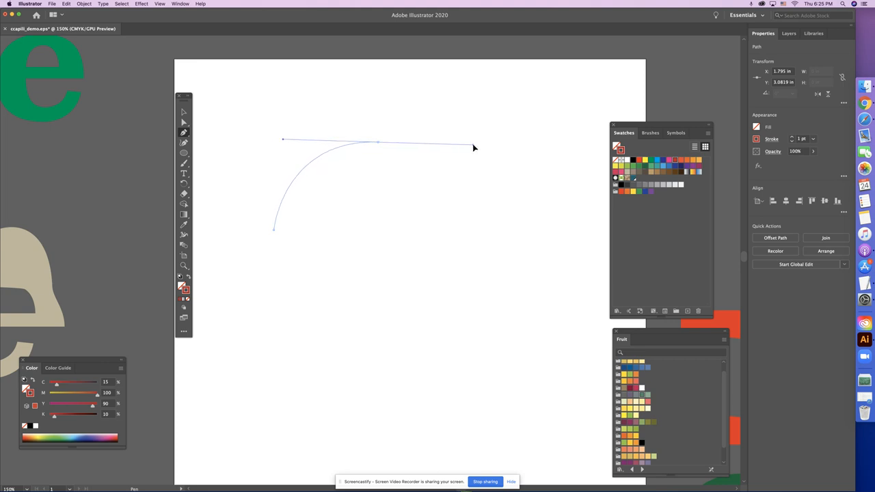
click(474, 143)
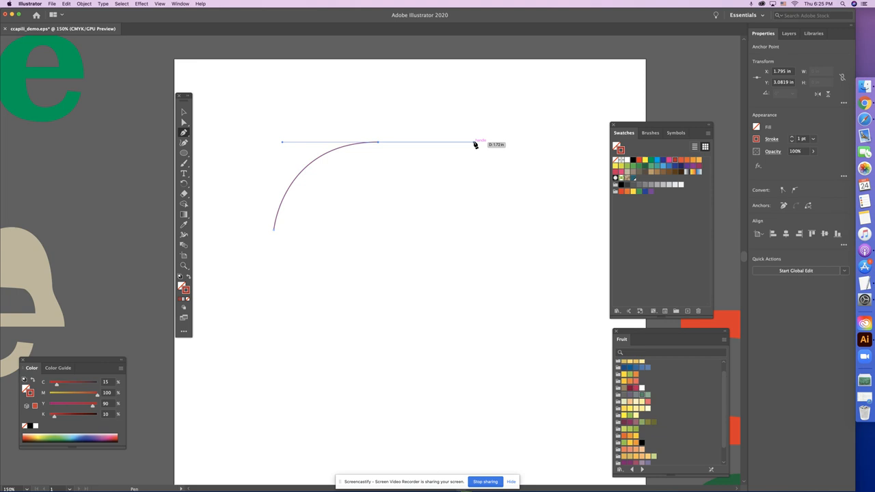
drag(473, 142, 470, 227)
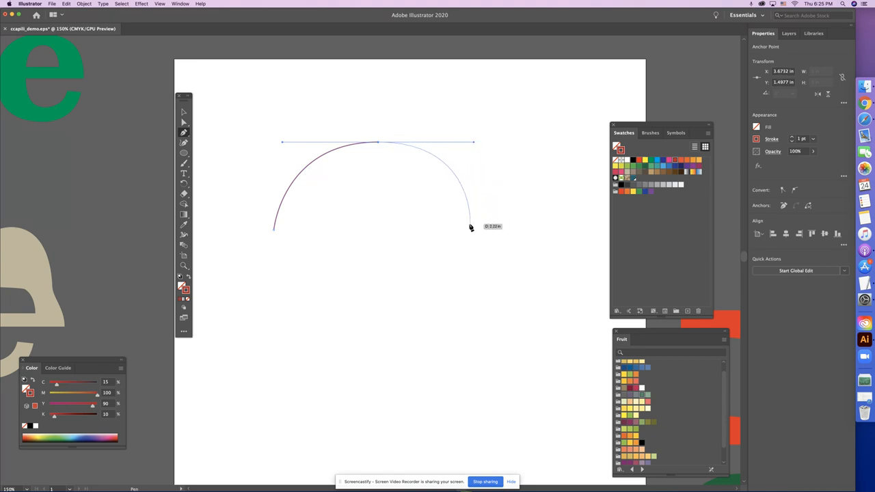
drag(470, 226, 471, 232)
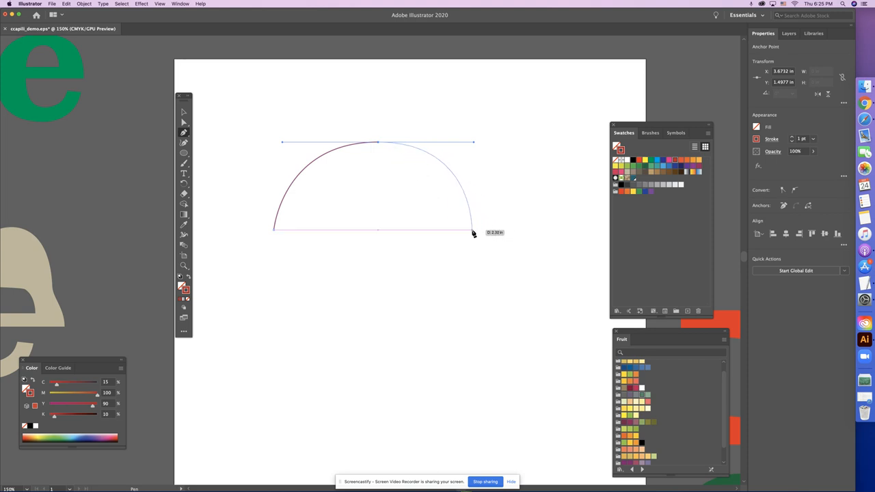
drag(471, 232, 291, 211)
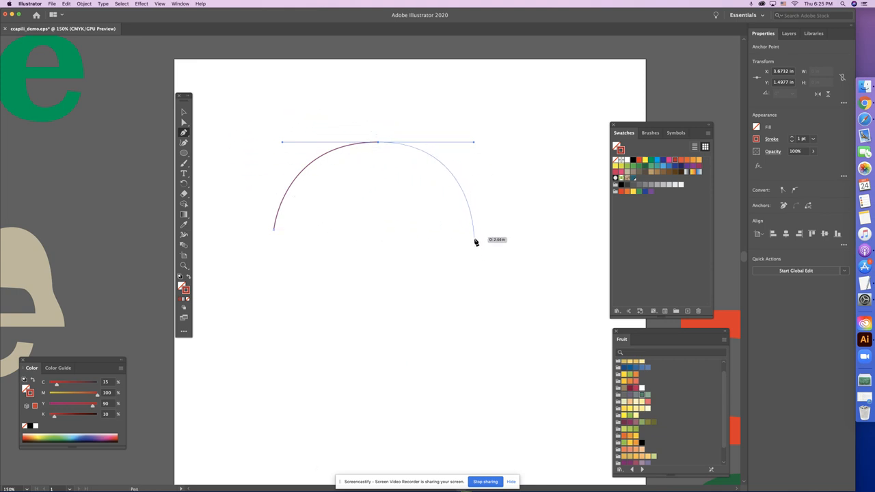
drag(476, 242, 470, 233)
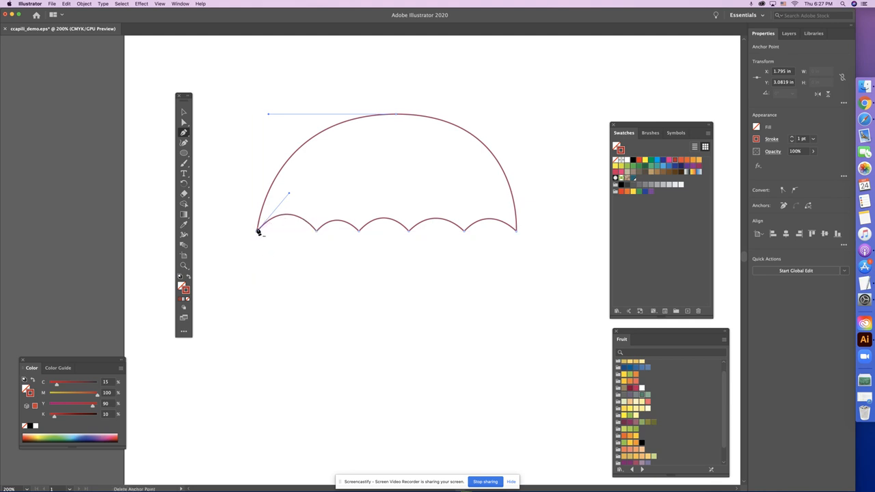
Close the scalloped umbrella outline on its starting anchor
click(183, 112)
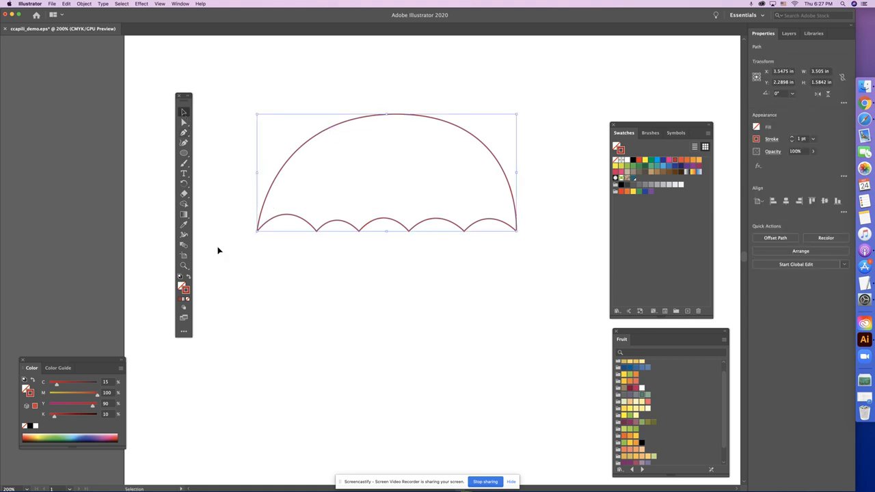
mouse_move(183, 295)
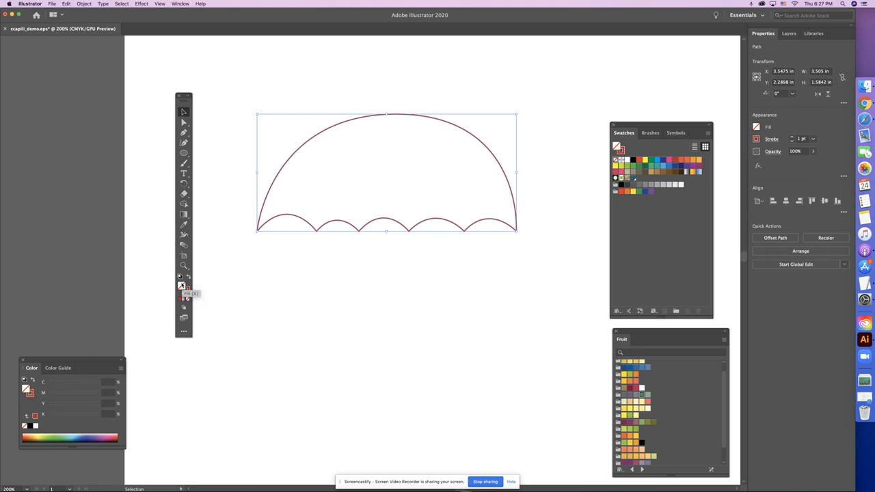
mouse_move(186, 286)
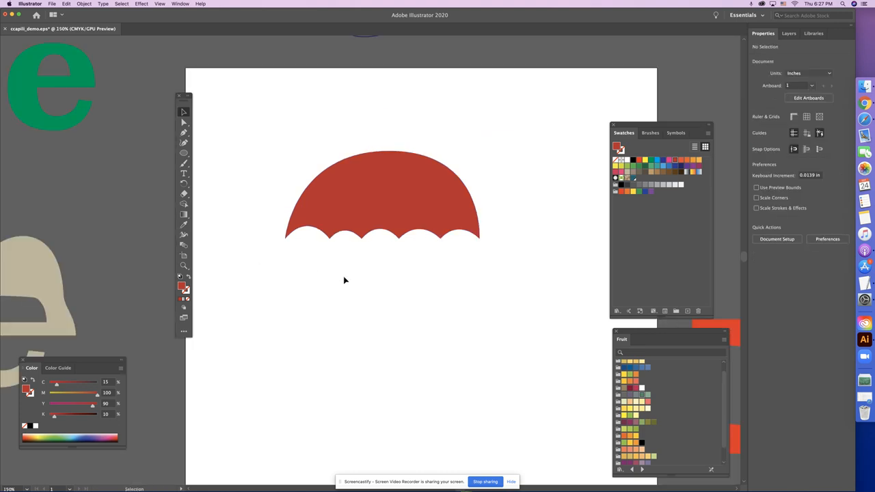
Scroll the view and deselect the solid red, outline-free umbrella canopy
scroll(down, 3)
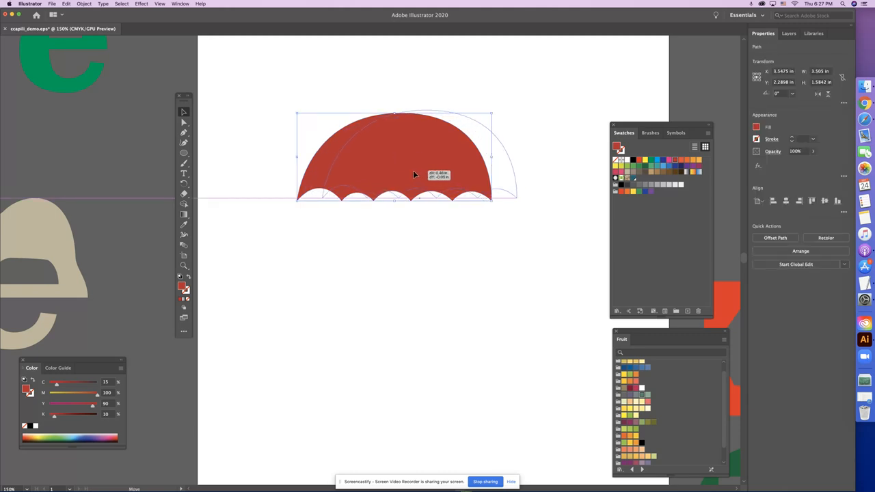
click(441, 226)
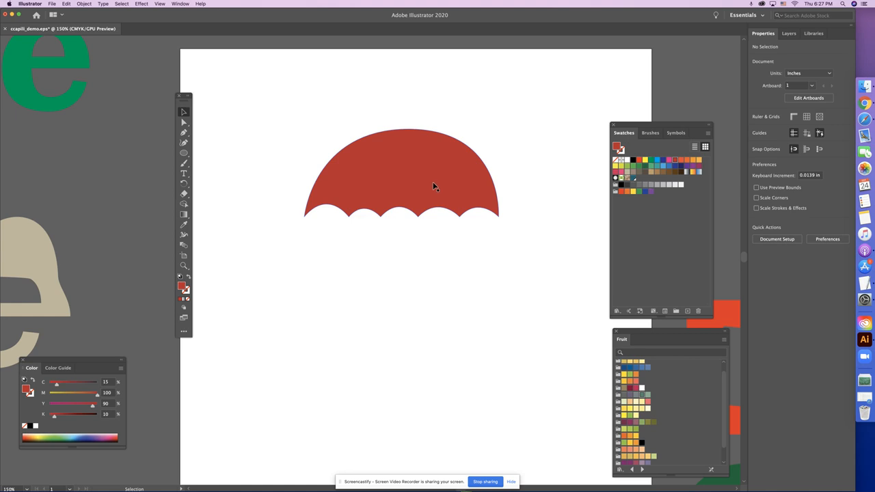
mouse_move(434, 198)
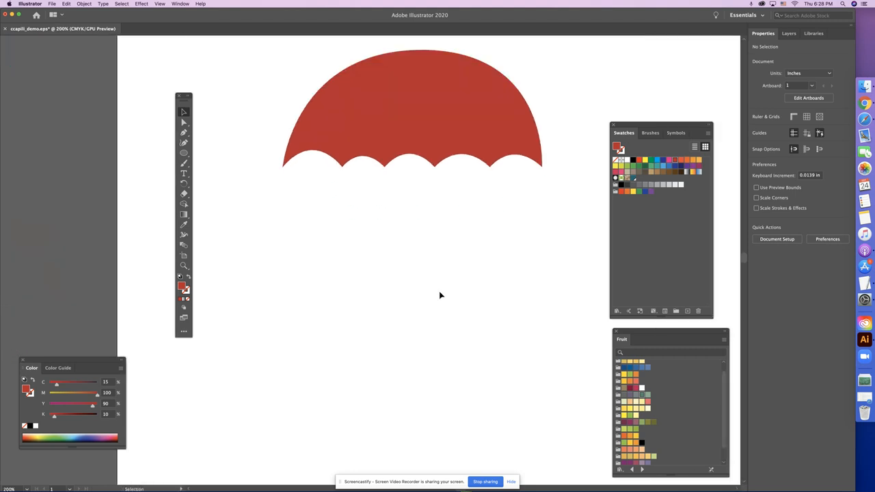
mouse_move(327, 281)
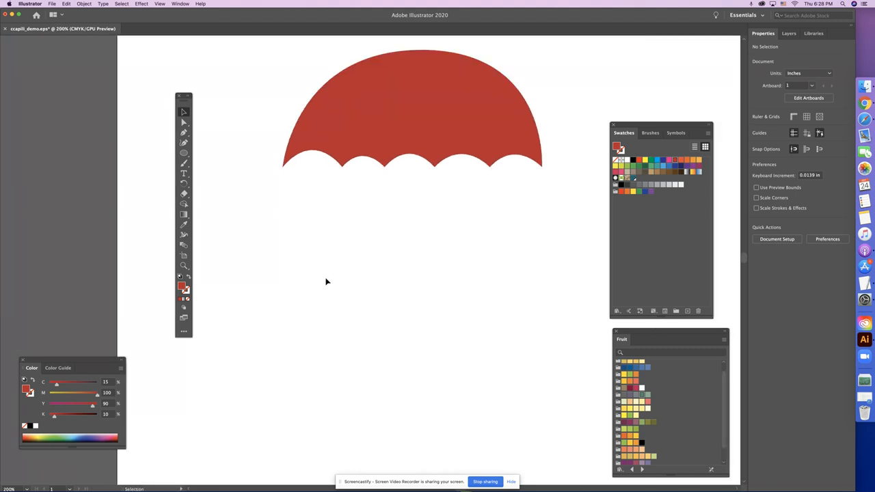
mouse_move(343, 279)
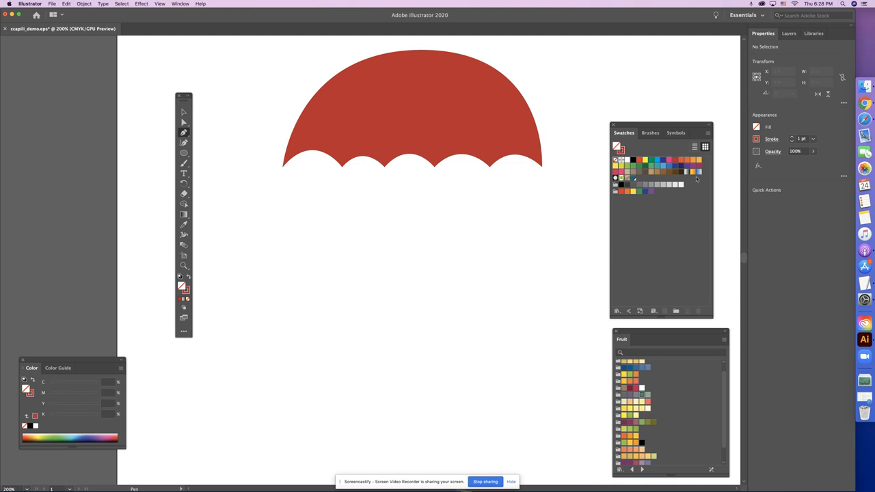
mouse_move(651, 162)
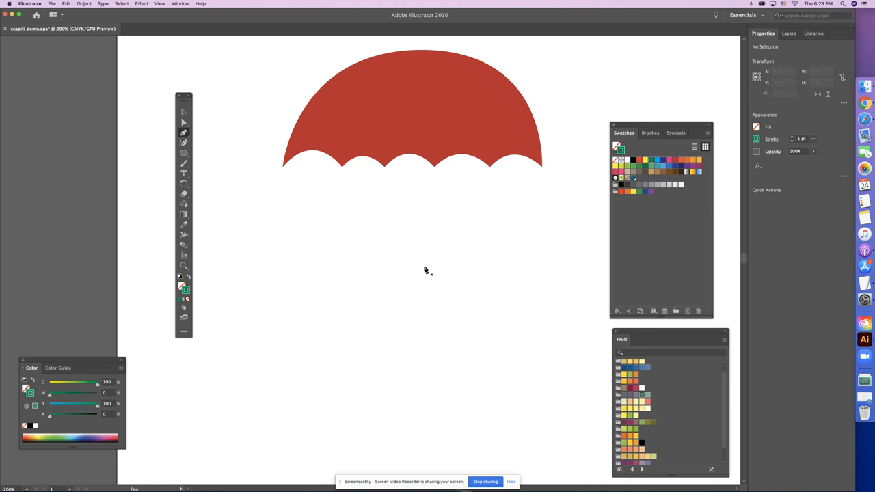
mouse_move(286, 324)
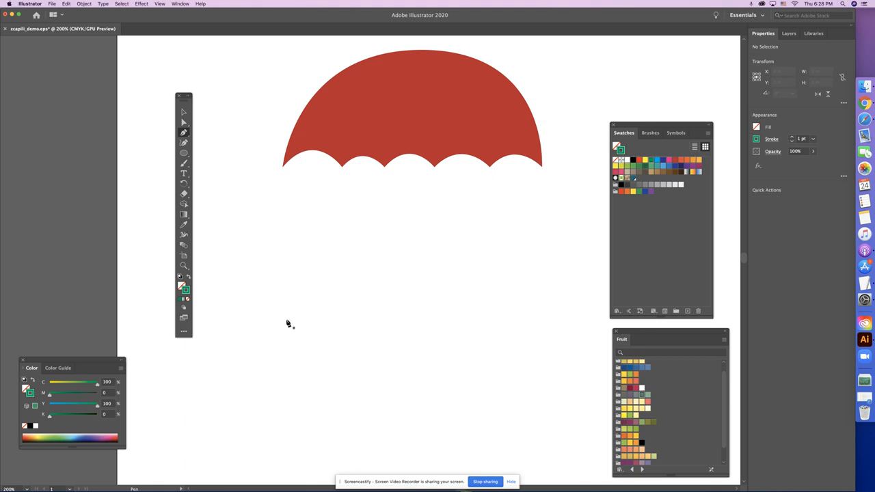
Pen-trace the curved left side and dome of the green umbrella outline
drag(285, 319, 405, 230)
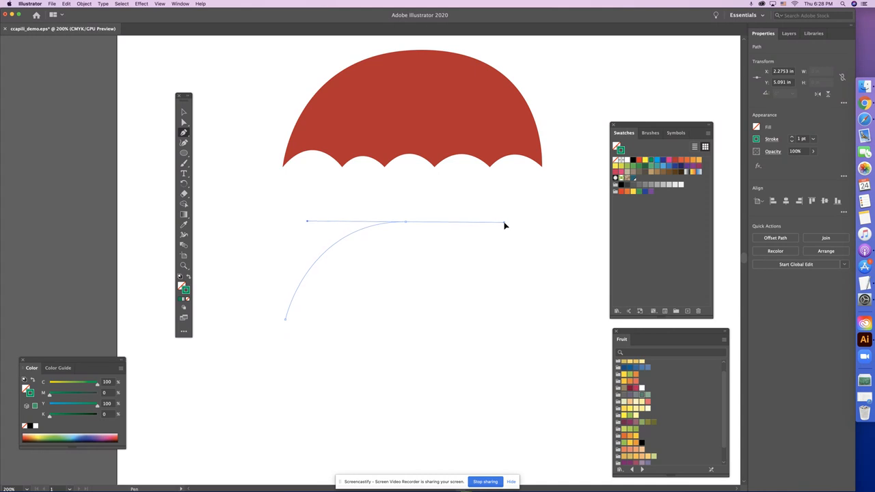
drag(505, 225, 514, 328)
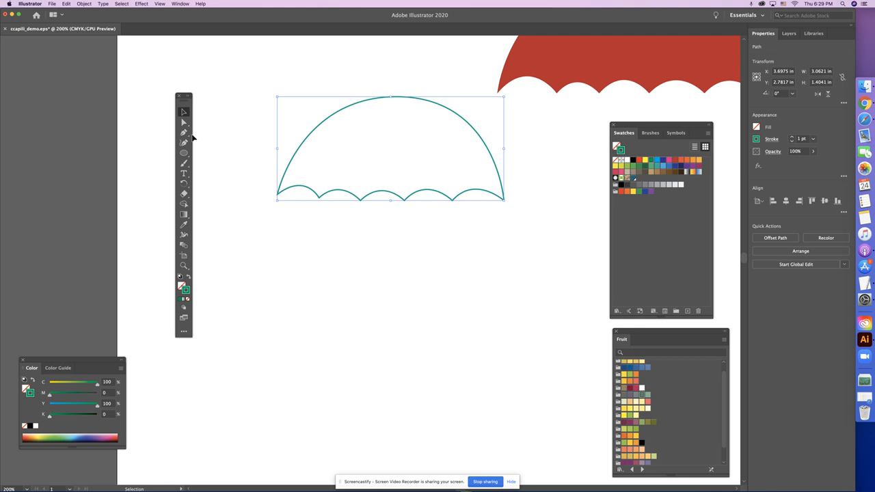
mouse_move(362, 199)
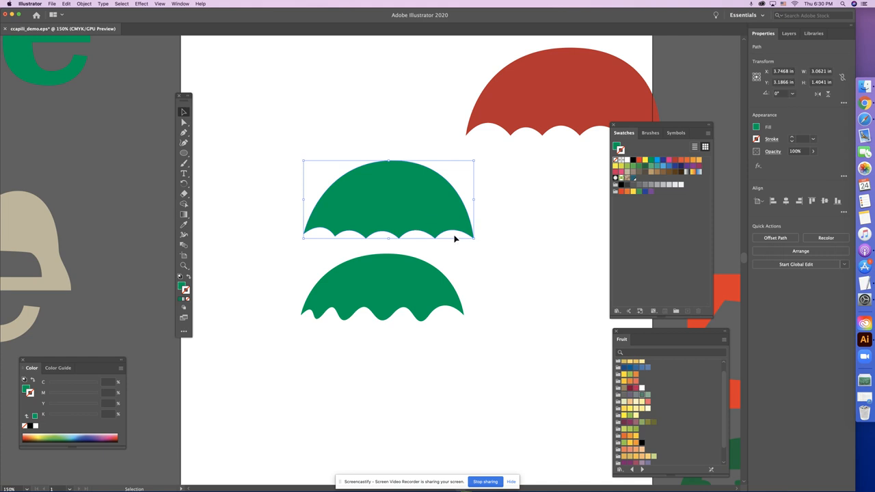
mouse_move(397, 230)
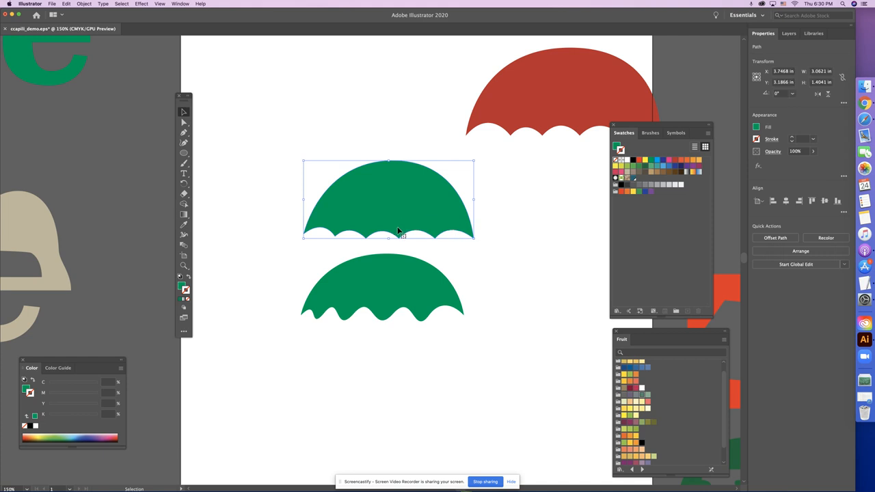
mouse_move(389, 270)
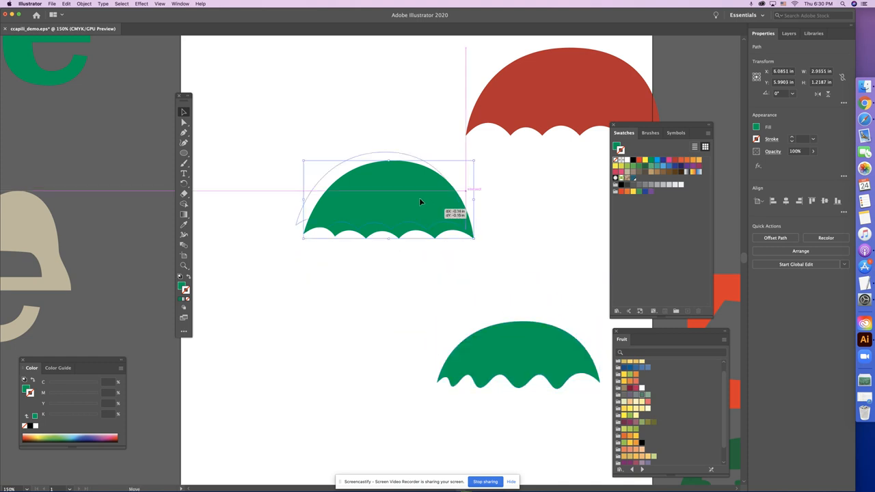
Move the green canopy left beside the red one, then select the wavy green canopy
drag(420, 202, 359, 171)
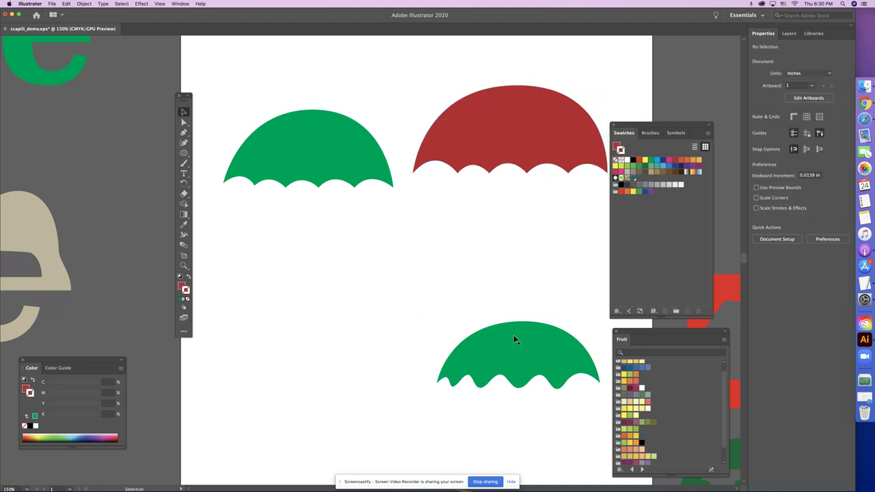
click(515, 340)
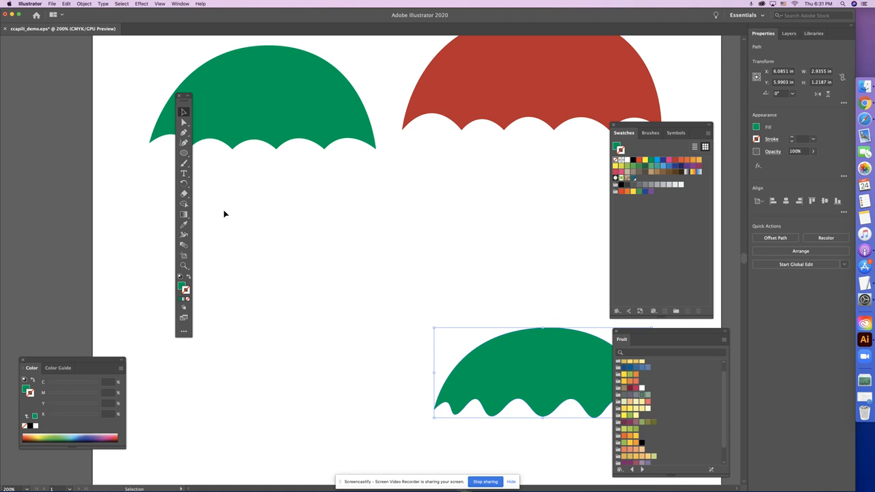
mouse_move(186, 133)
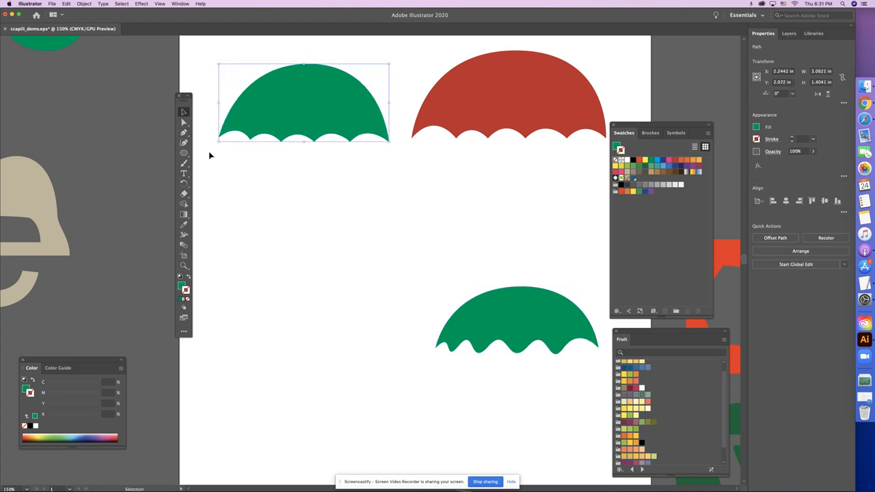
mouse_move(310, 157)
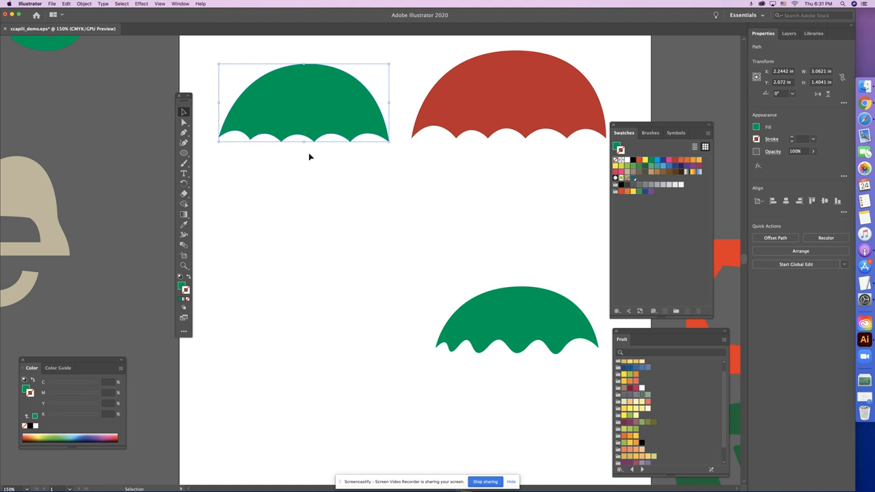
mouse_move(275, 223)
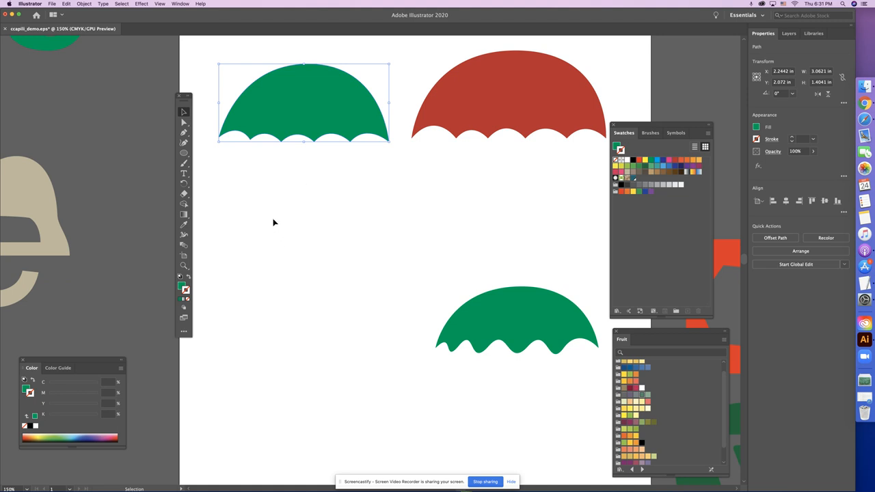
mouse_move(302, 243)
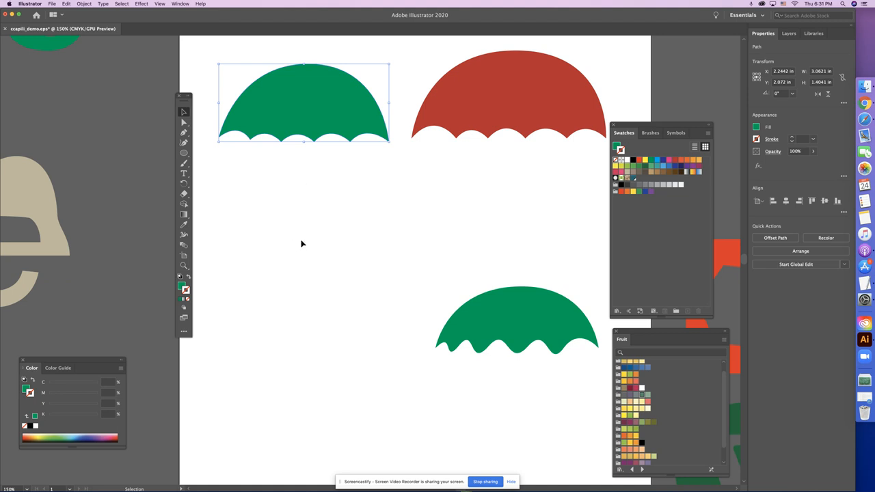
mouse_move(257, 191)
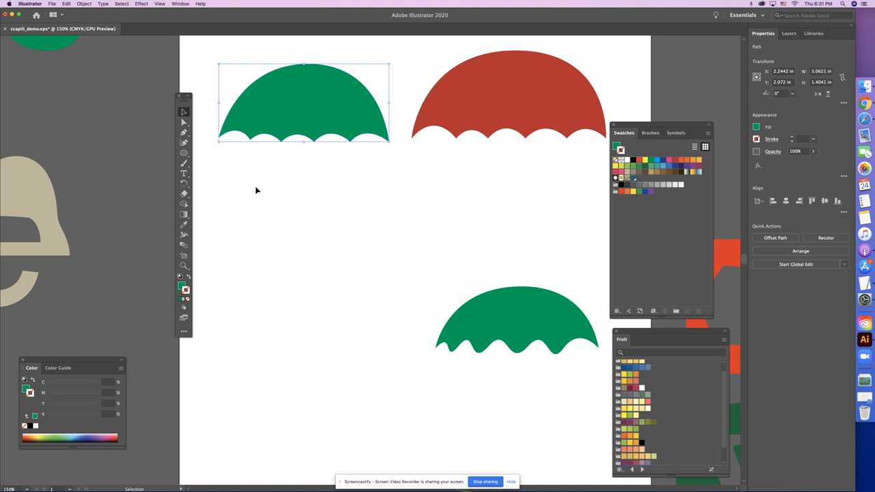
mouse_move(331, 221)
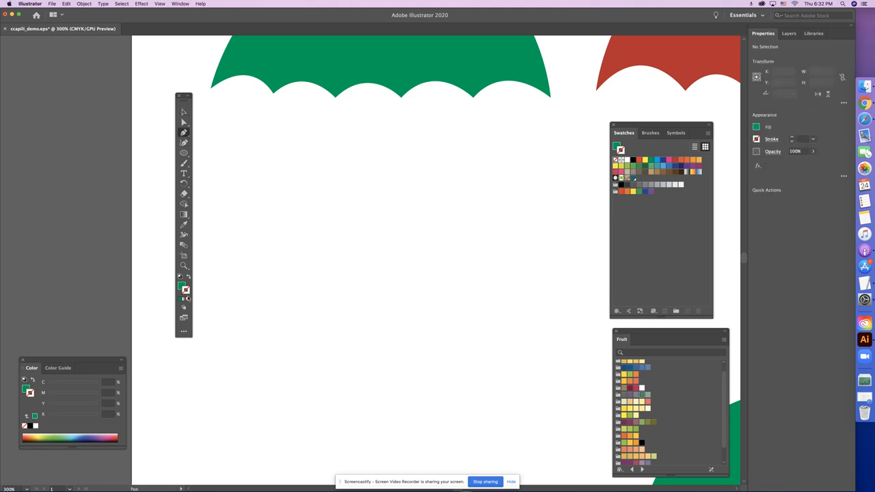
Pen-draw the pink heart's two lobes, move it up under the umbrella tops, and select it
click(180, 286)
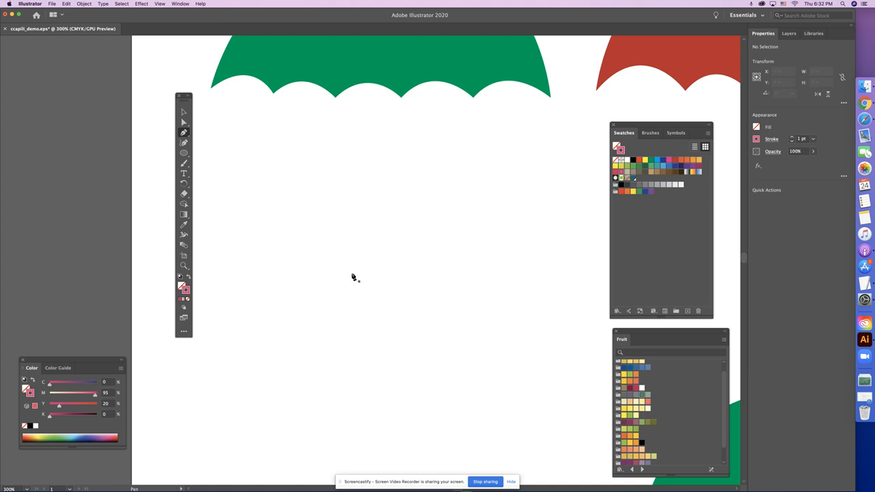
mouse_move(358, 257)
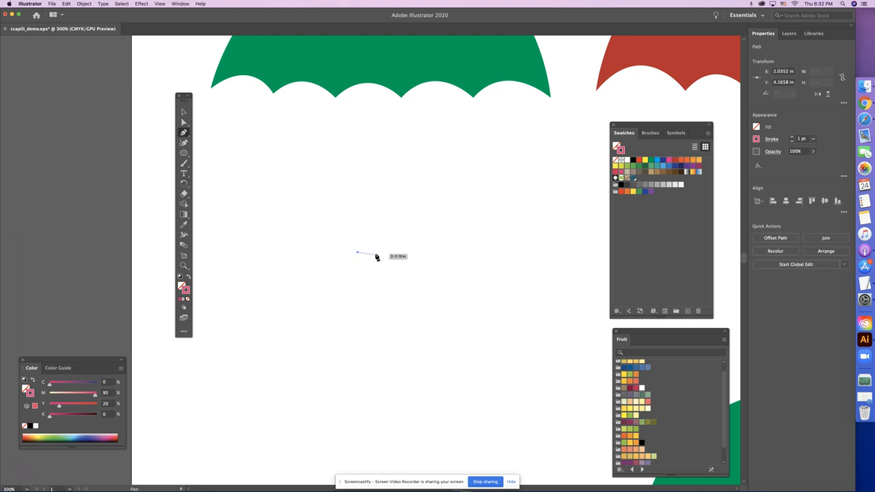
click(377, 243)
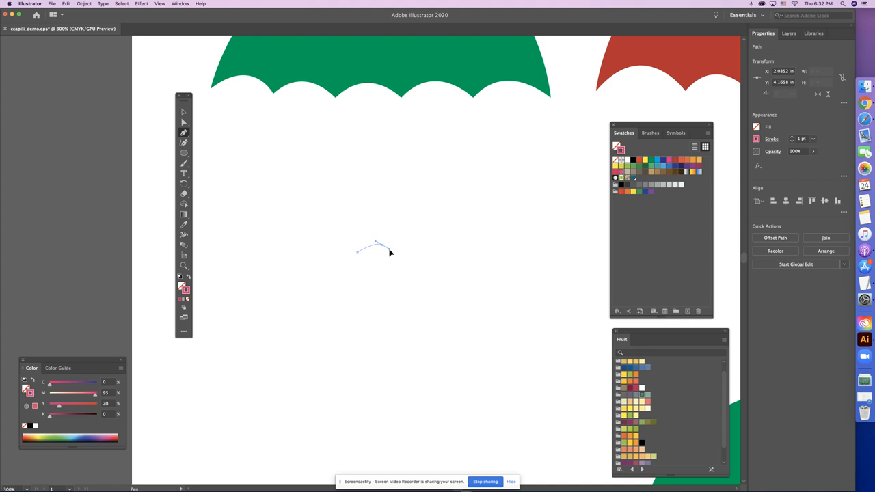
drag(376, 244, 400, 267)
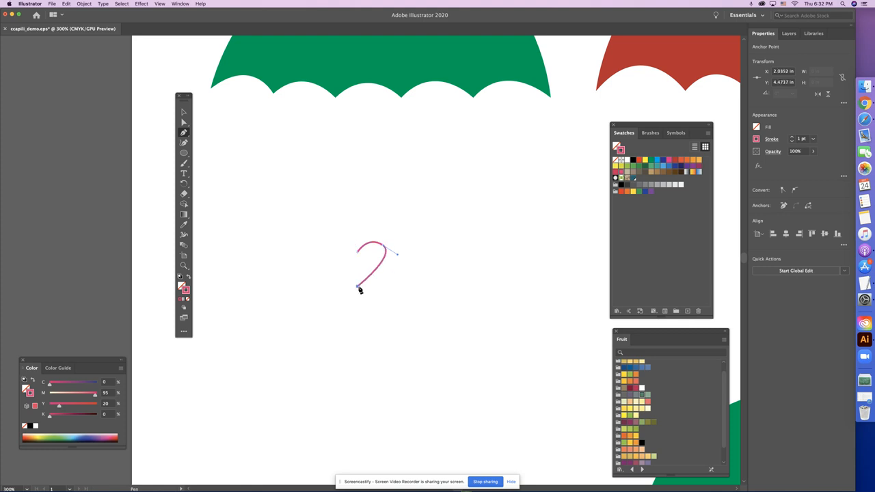
drag(355, 287, 330, 251)
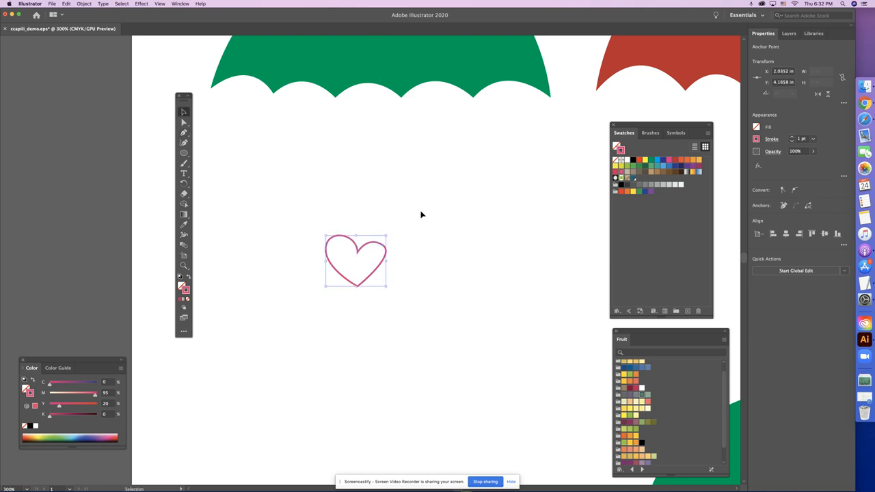
drag(355, 259, 328, 181)
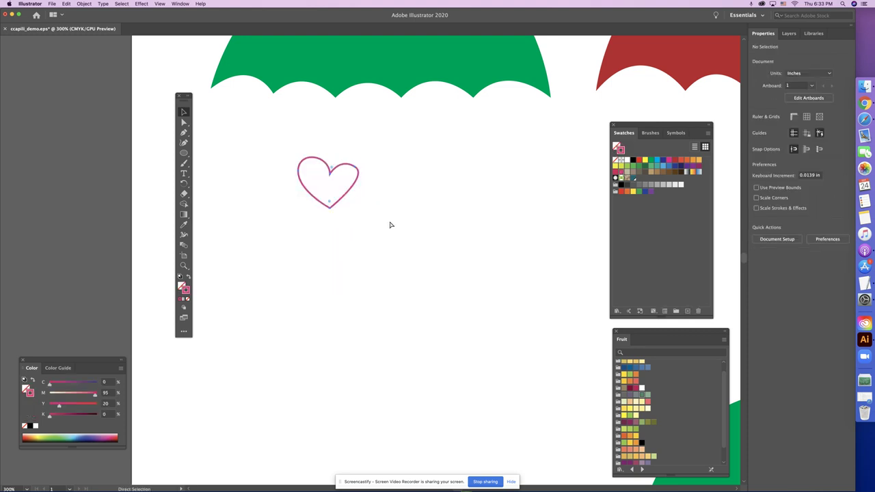
click(330, 181)
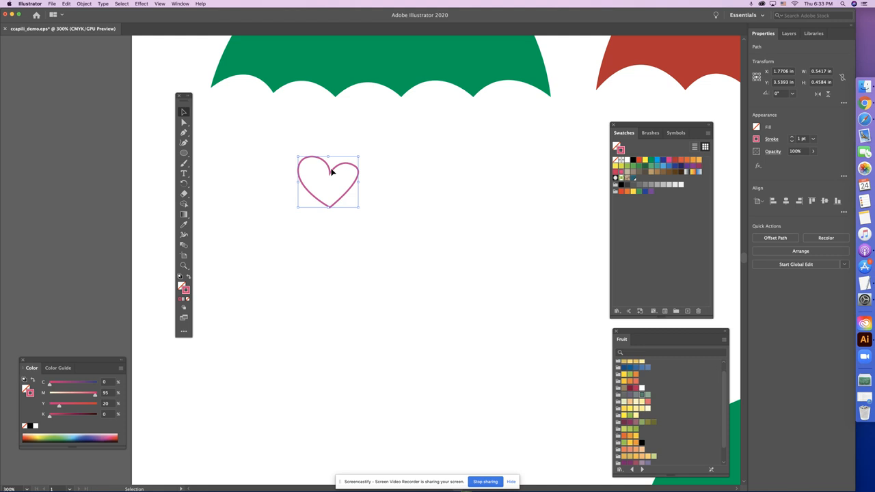
mouse_move(374, 197)
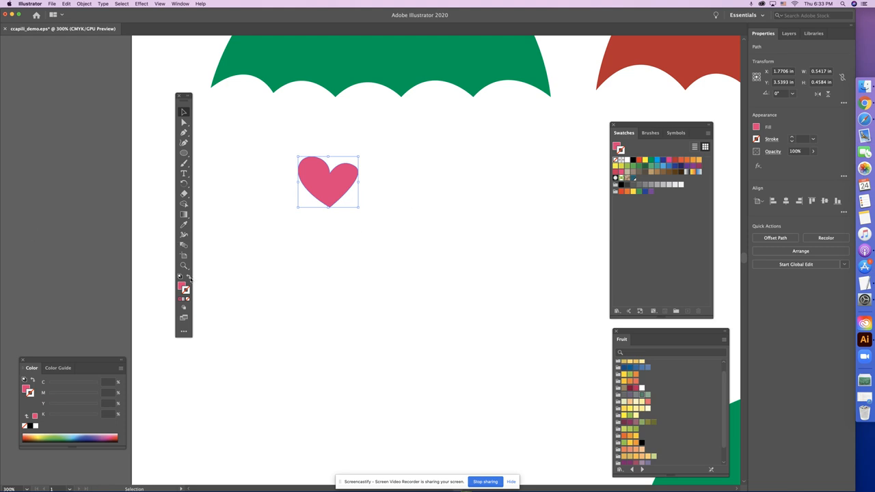
mouse_move(188, 276)
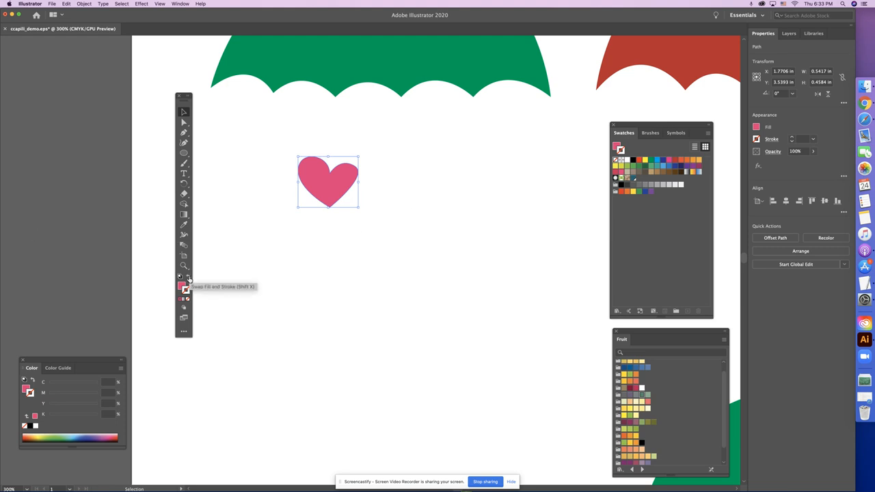
mouse_move(155, 117)
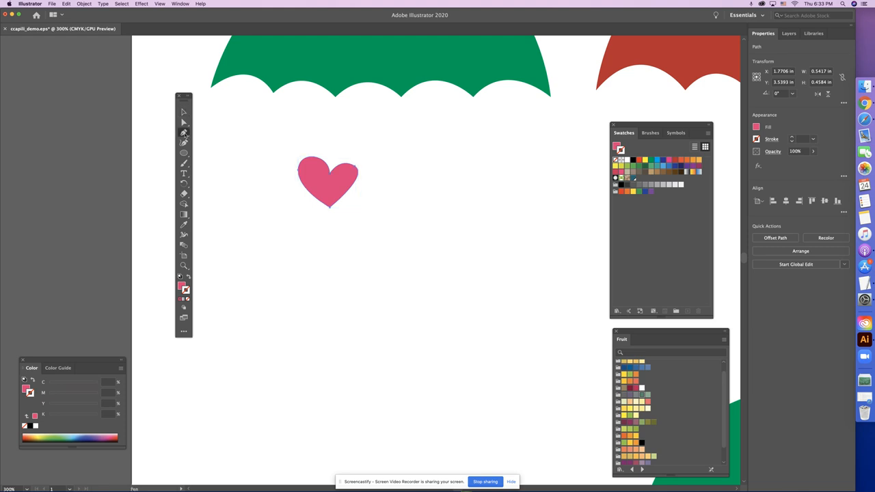
mouse_move(407, 240)
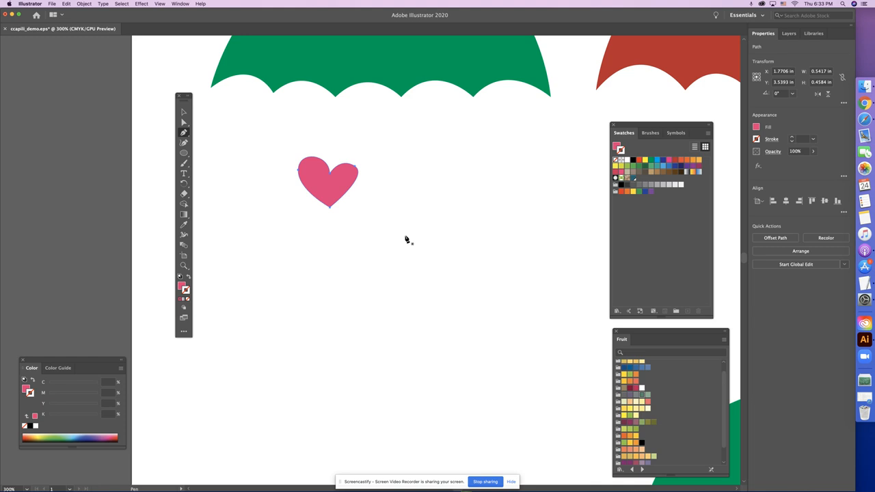
mouse_move(391, 240)
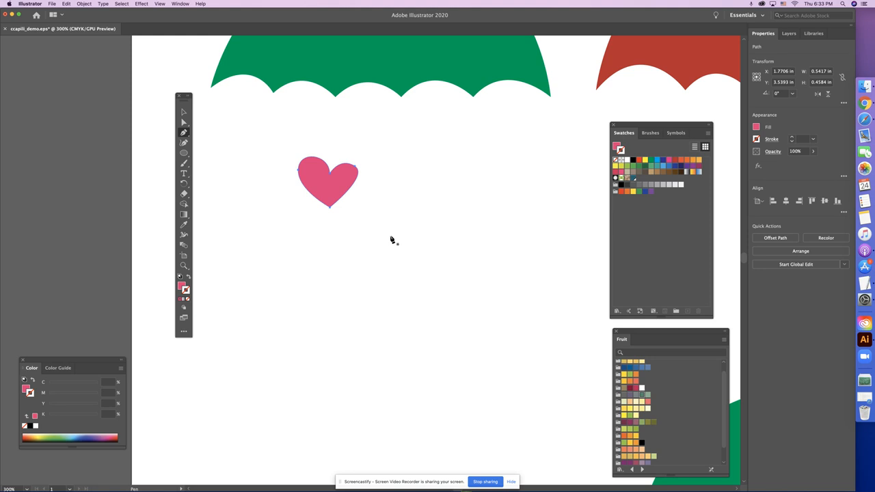
mouse_move(172, 155)
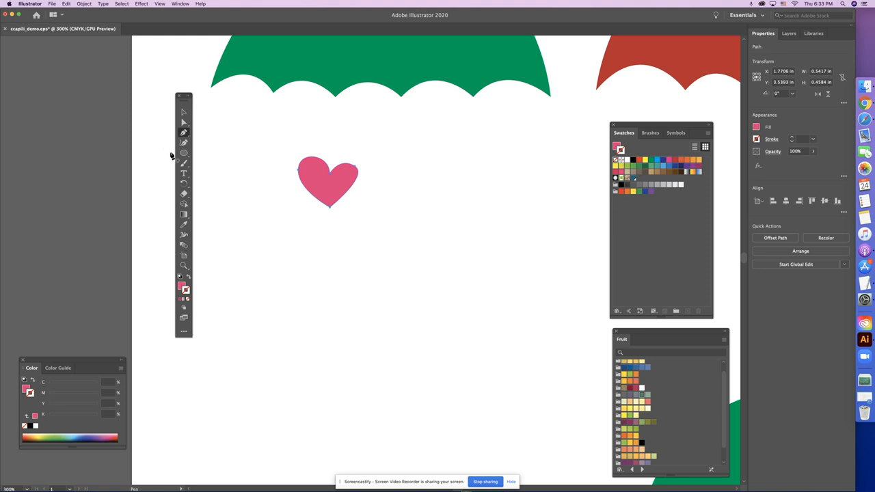
mouse_move(184, 153)
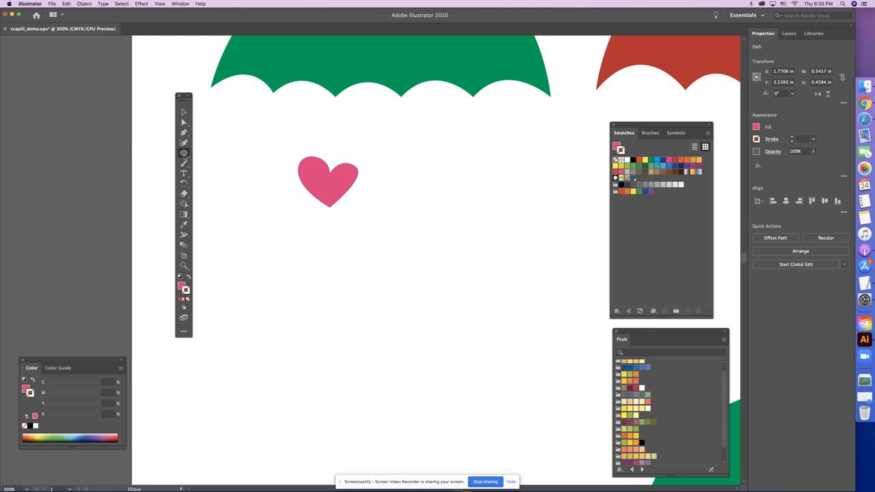
Switch the shape tool from Ellipse to Rectangle and deselect the heart
click(183, 153)
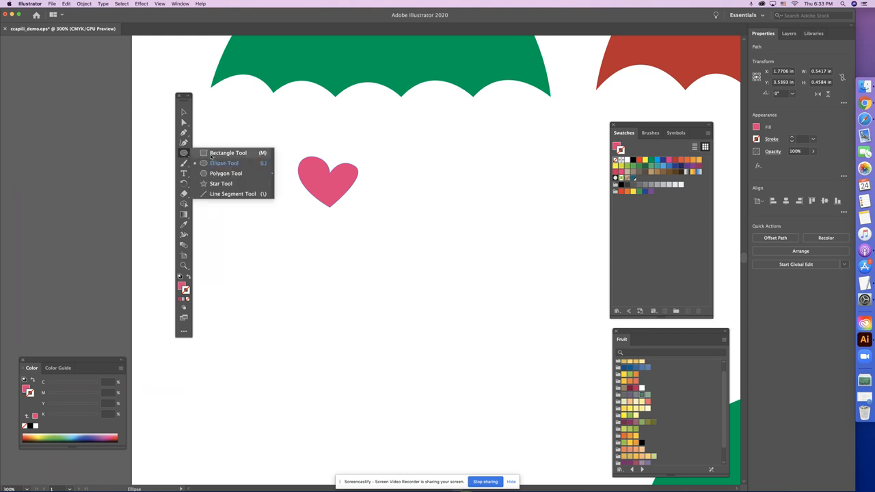
click(228, 152)
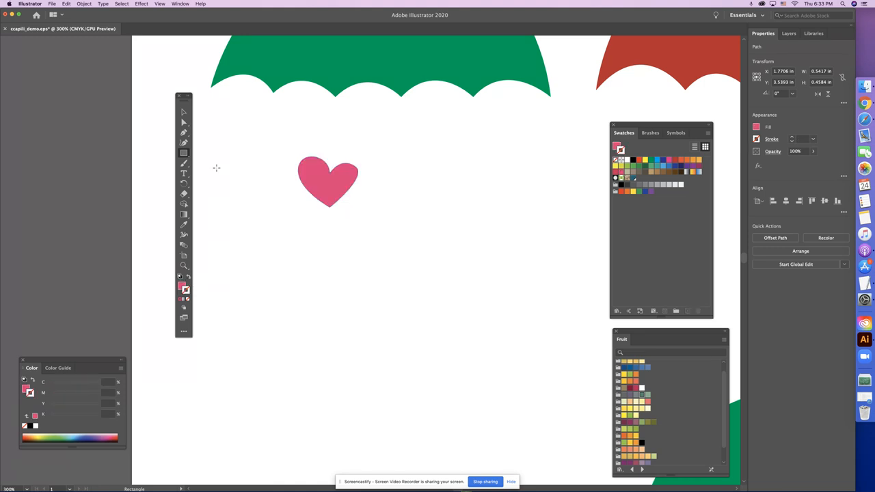
click(258, 218)
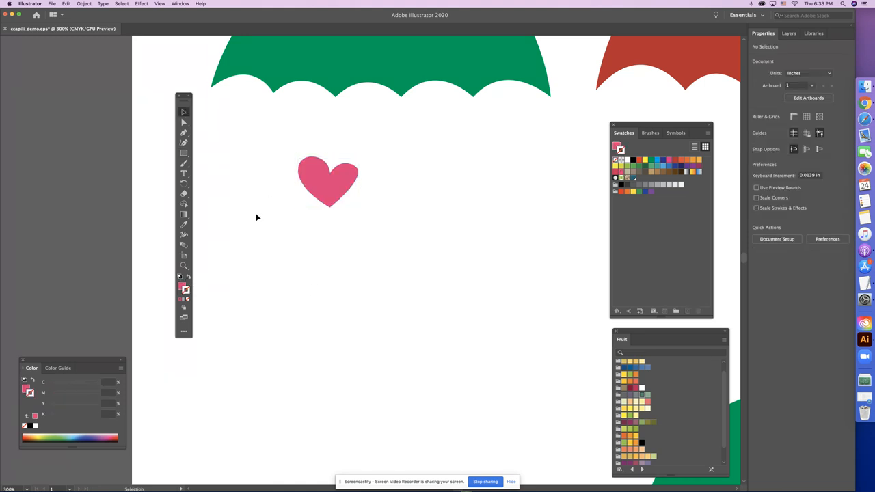
click(183, 152)
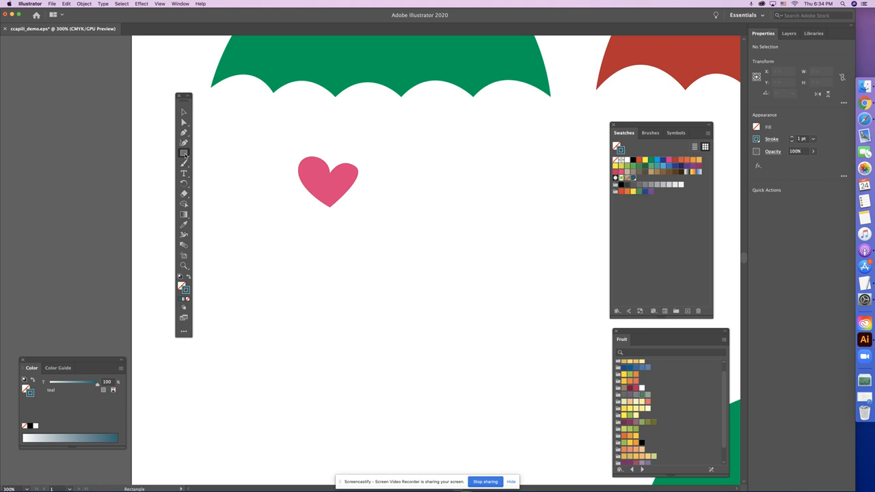
Draw the tall thin rectangle for the candle body below the heart
drag(390, 273, 391, 297)
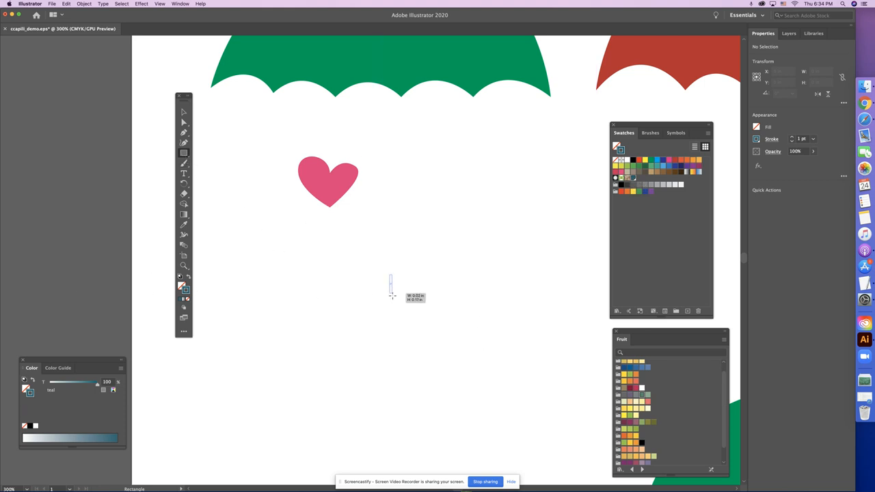
drag(391, 277, 396, 335)
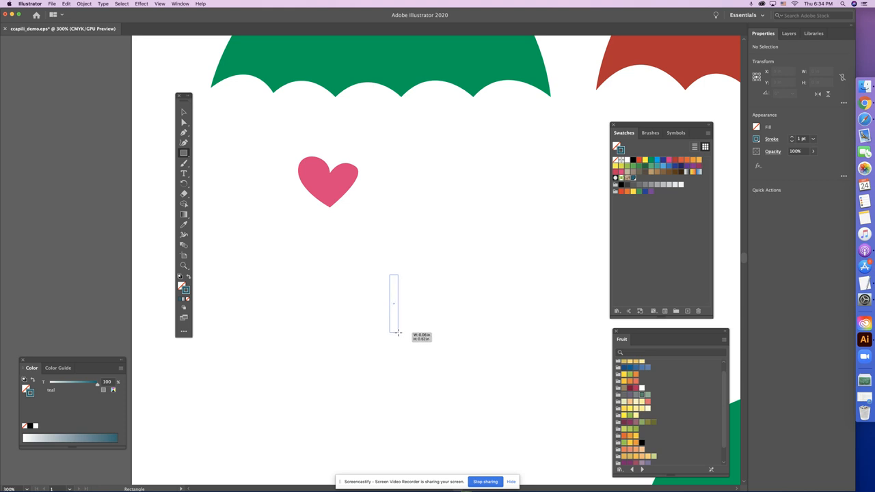
drag(394, 274, 394, 333)
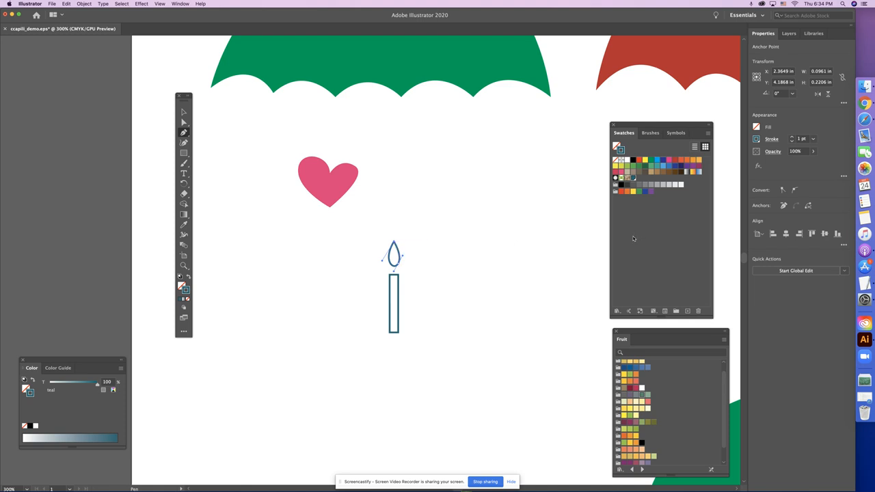
Finish the flame outline and select the candle body and flame together
click(183, 111)
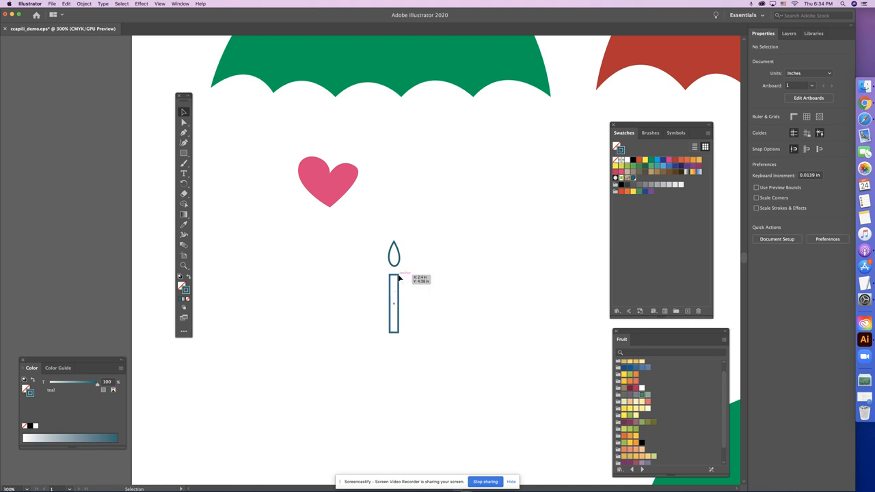
click(394, 303)
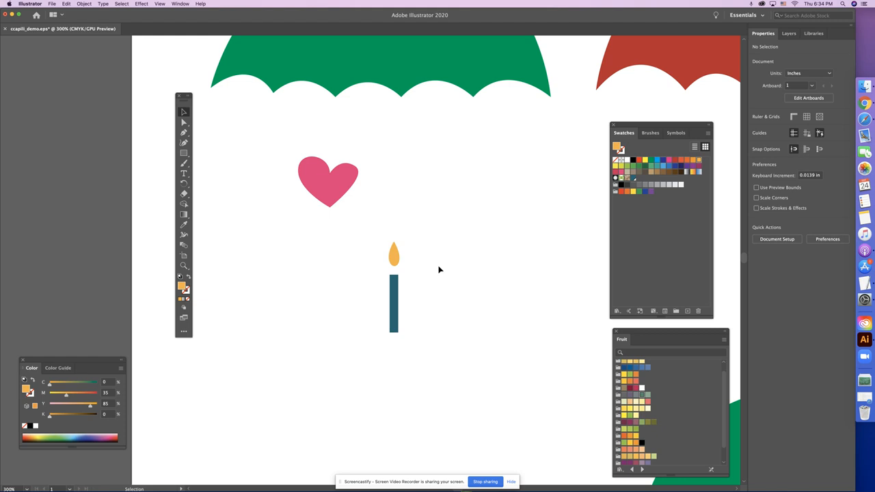
click(394, 300)
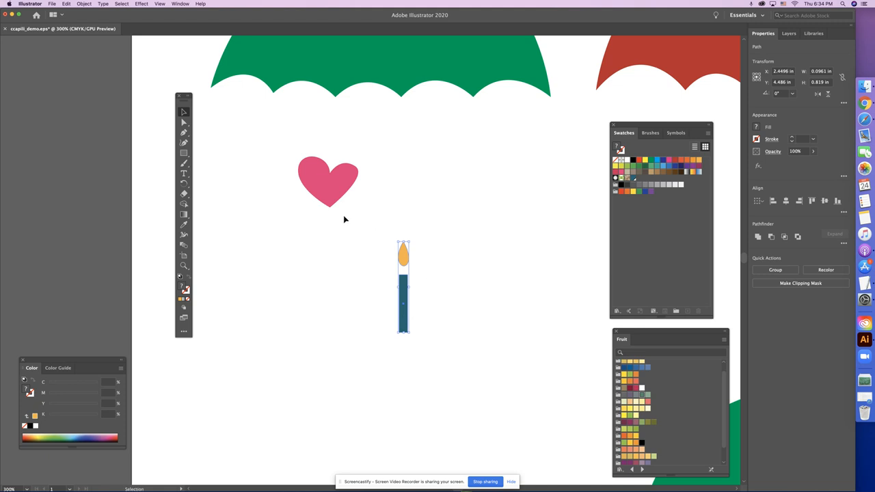
Group the candle stick with its flame, then duplicate it to the right and left
click(85, 4)
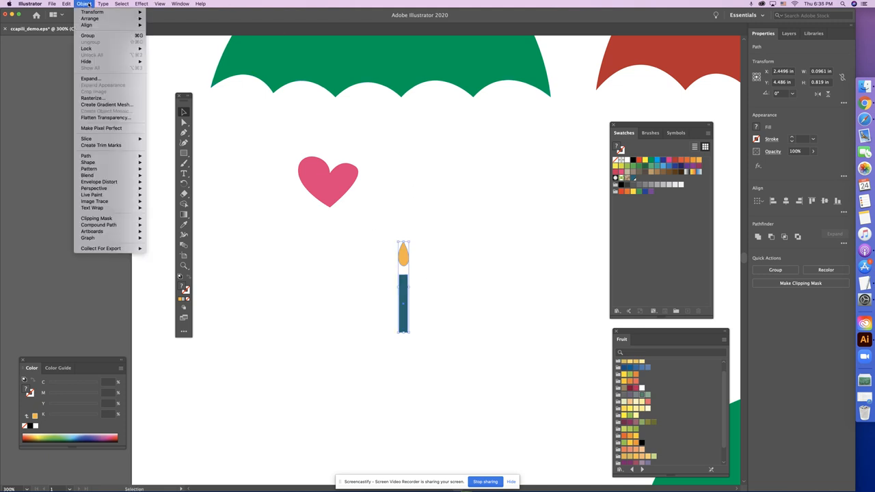
click(468, 293)
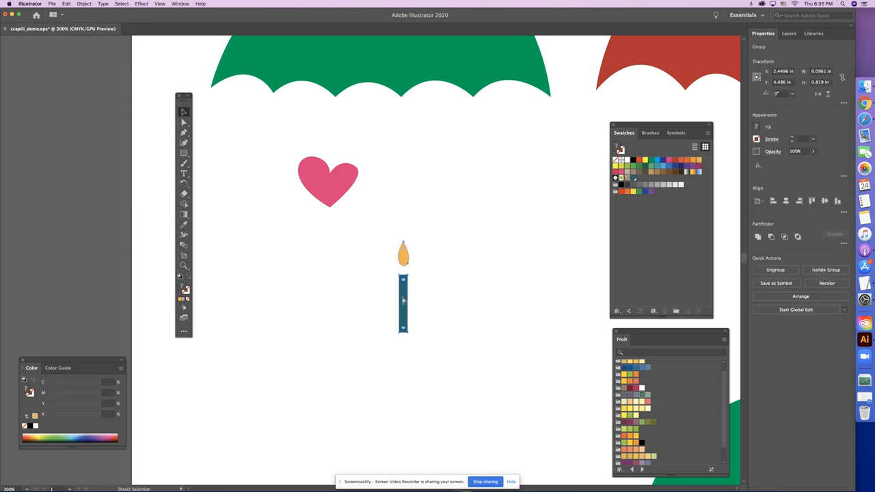
drag(403, 287, 437, 287)
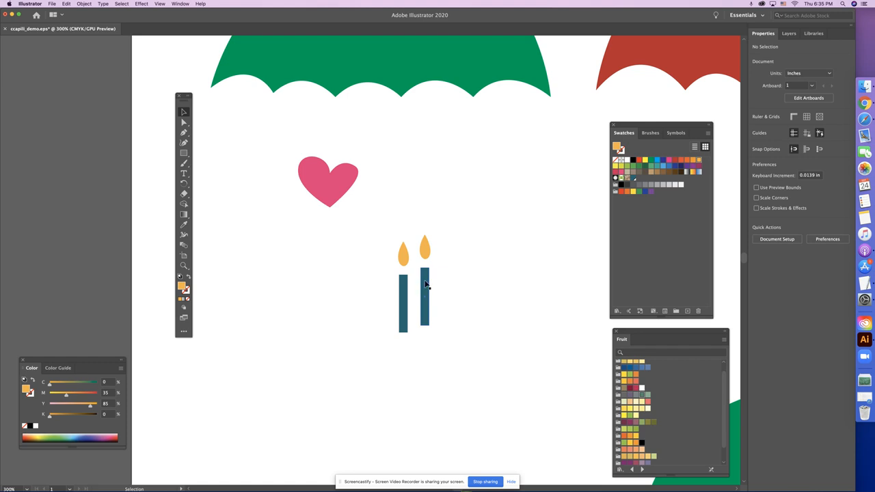
drag(404, 294, 376, 283)
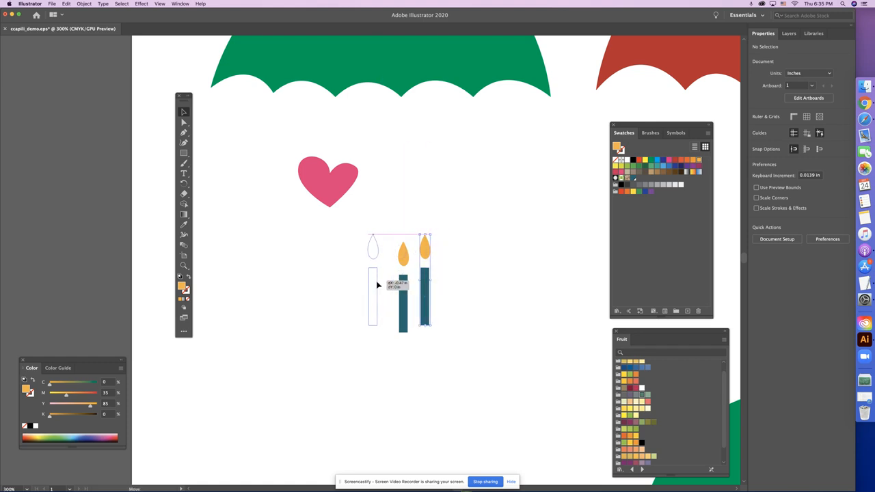
drag(373, 280, 381, 280)
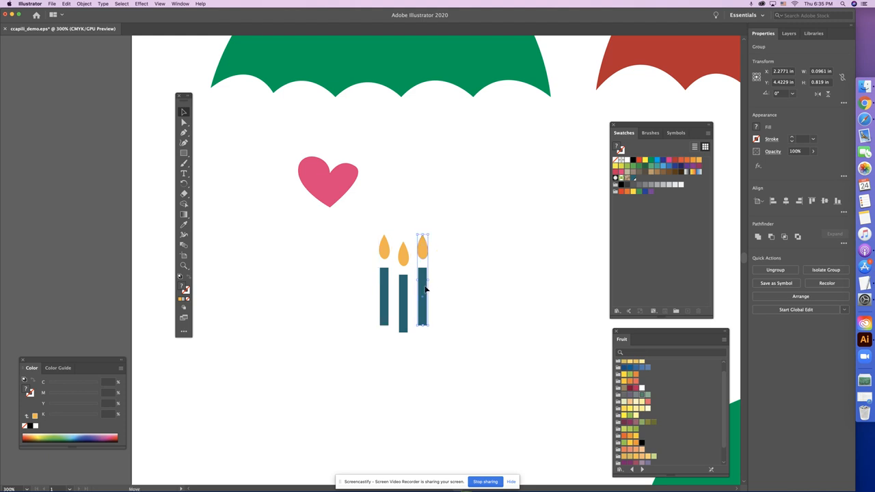
Recolor candle bodies with Direct Selection: middle light blue, right orange, left stays teal
click(484, 304)
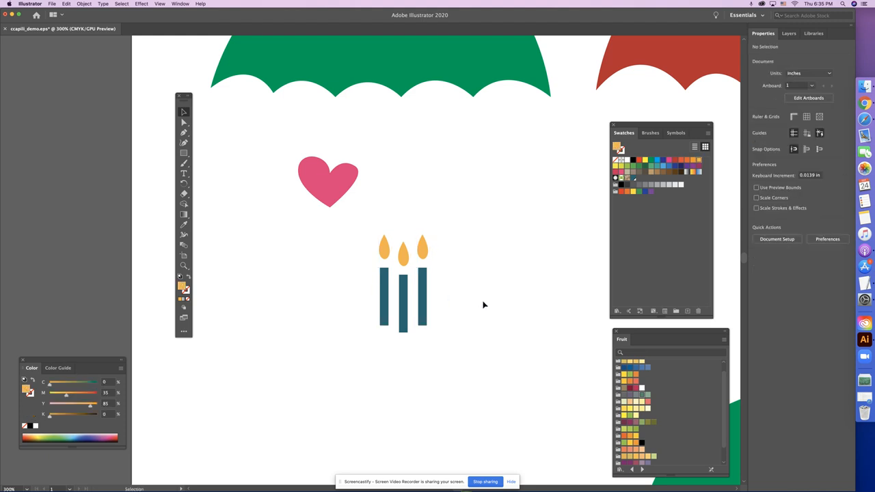
mouse_move(161, 143)
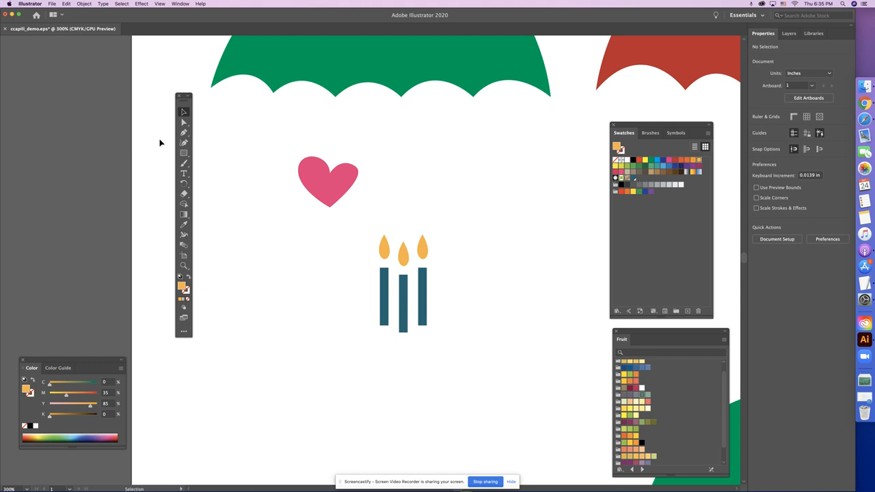
mouse_move(253, 131)
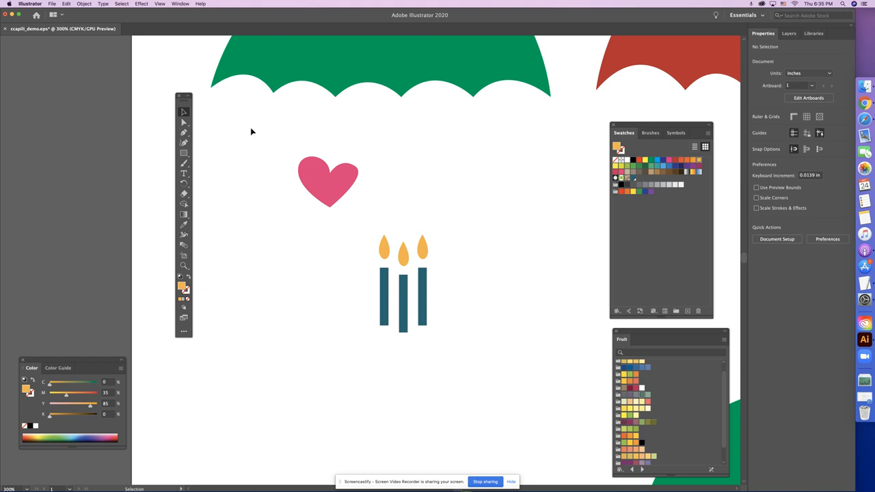
click(383, 297)
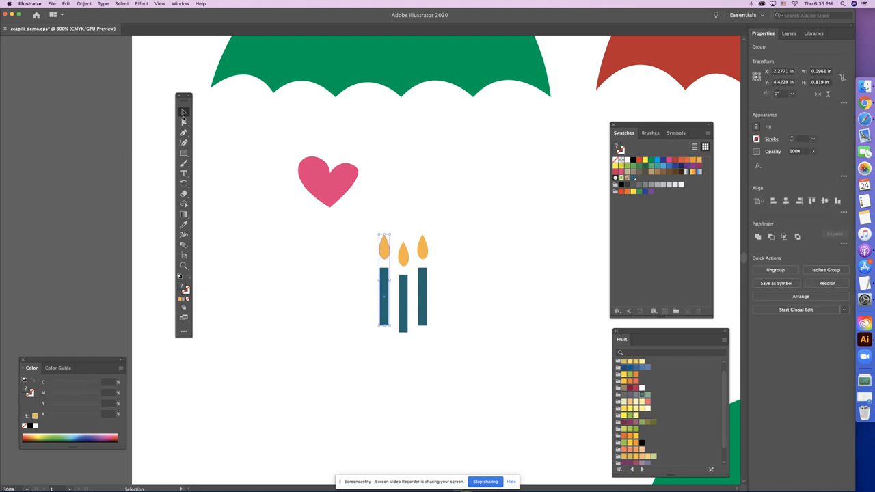
click(159, 90)
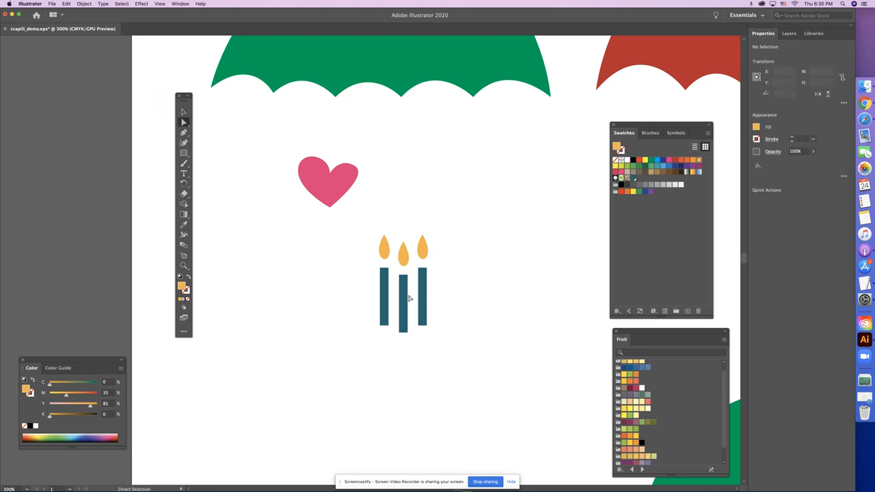
click(401, 304)
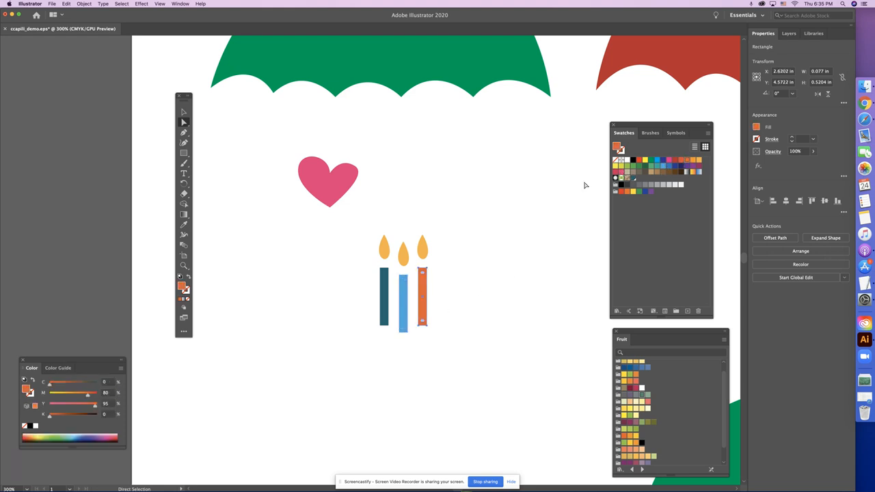
click(479, 279)
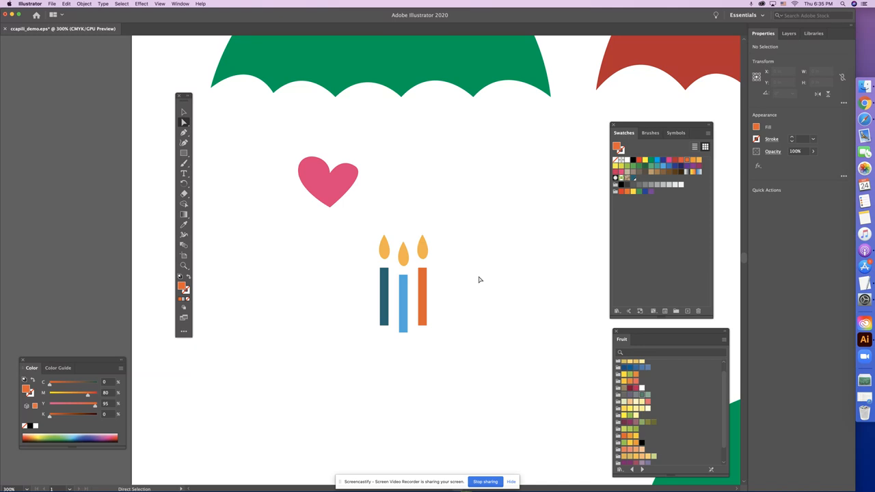